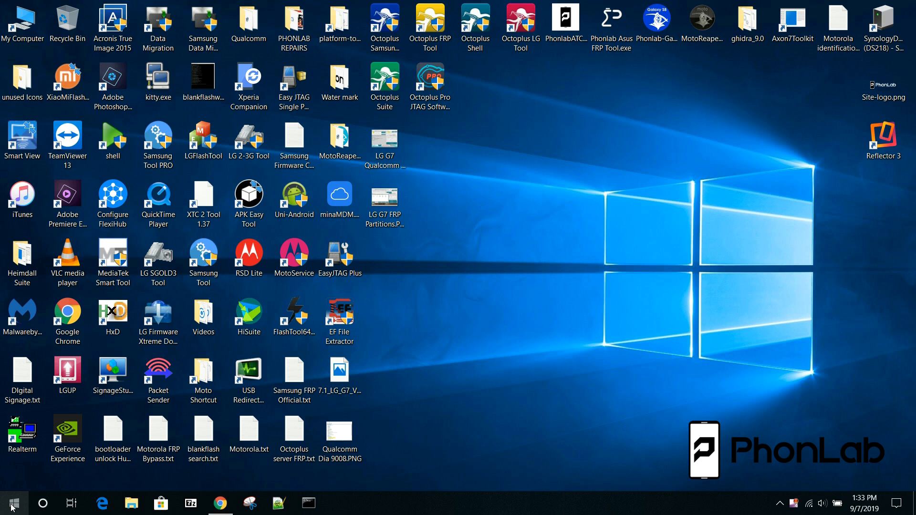
# Open Device Manager from the Start menu, maximize it, and expand Ports to show Qualcomm QDLoader 9008 (COM47).
pyautogui.rightClick(11, 504)
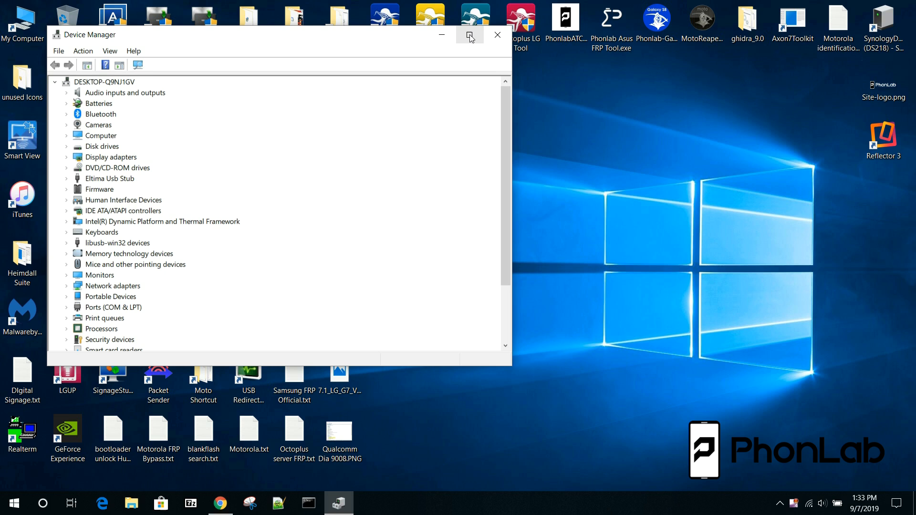
pyautogui.click(469, 34)
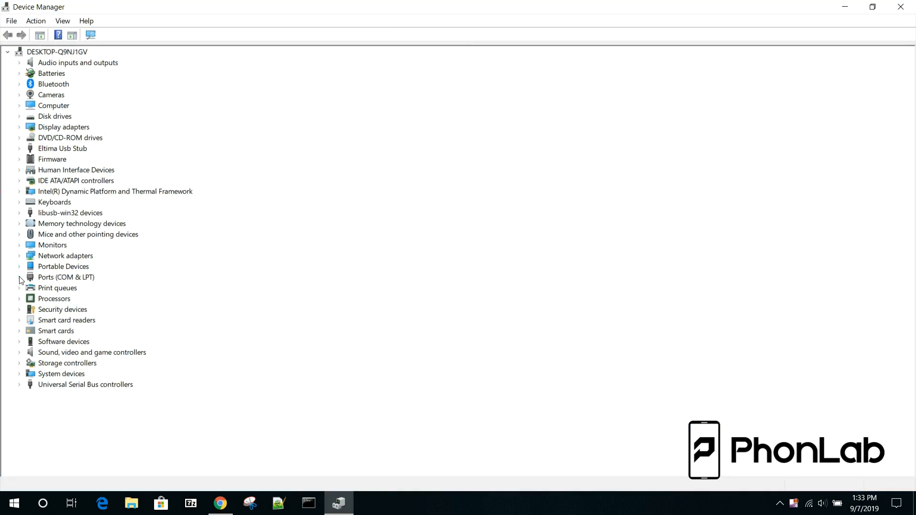
pyautogui.click(19, 276)
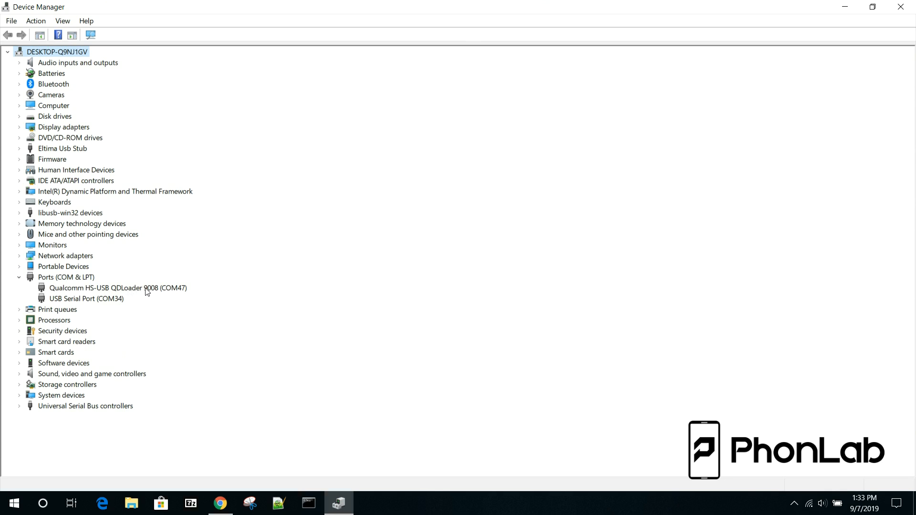
pyautogui.moveTo(143, 292)
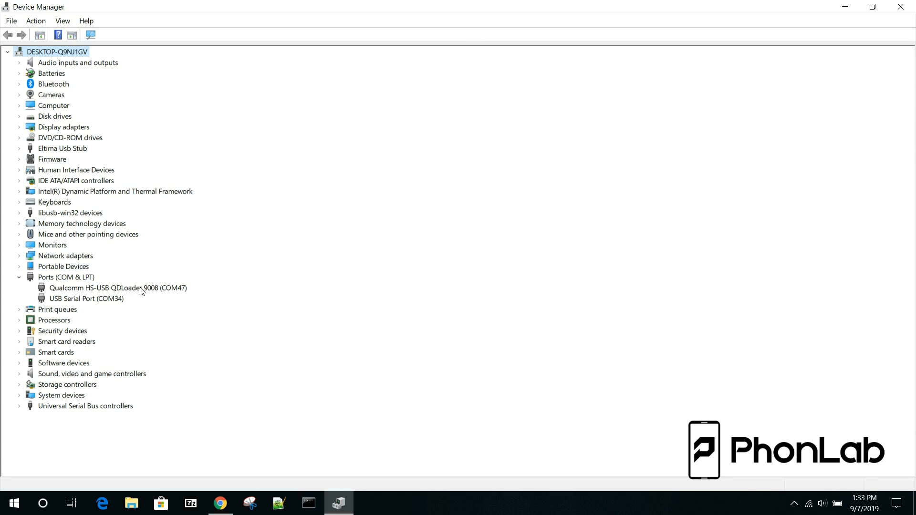
pyautogui.moveTo(170, 292)
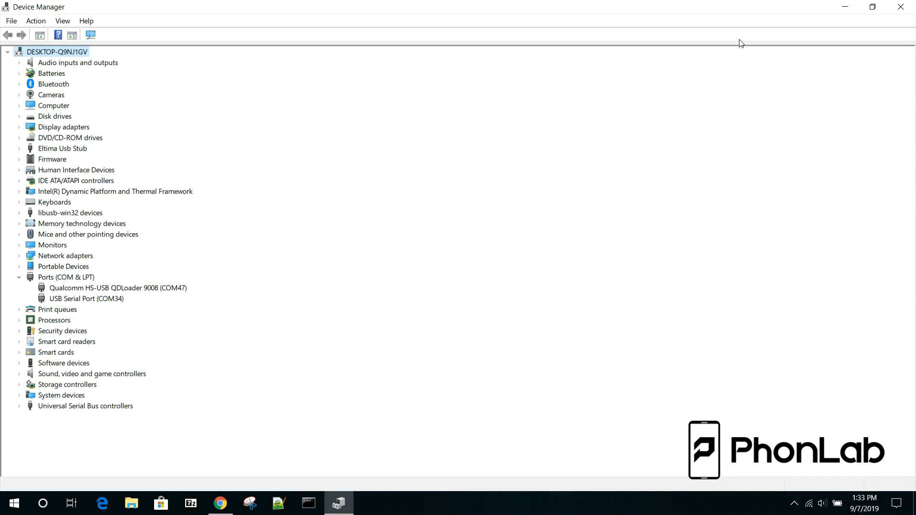
pyautogui.moveTo(844, 6)
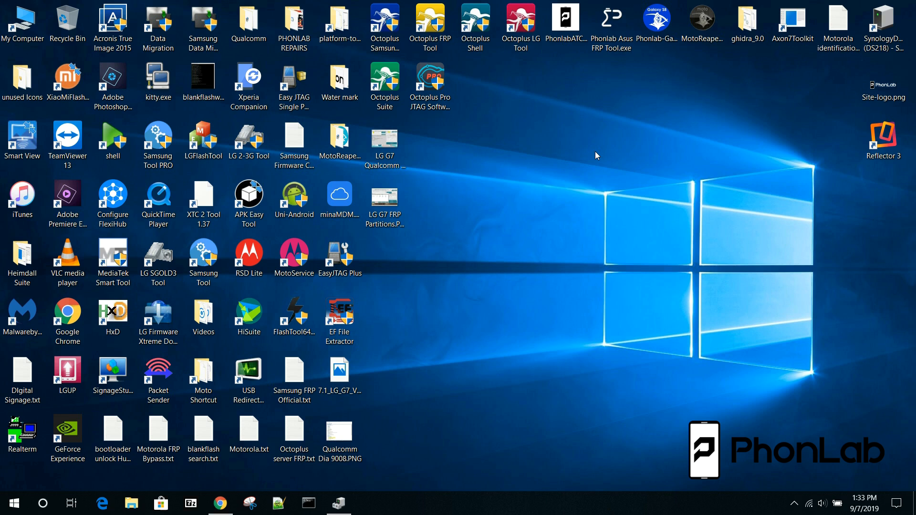
pyautogui.moveTo(516, 171)
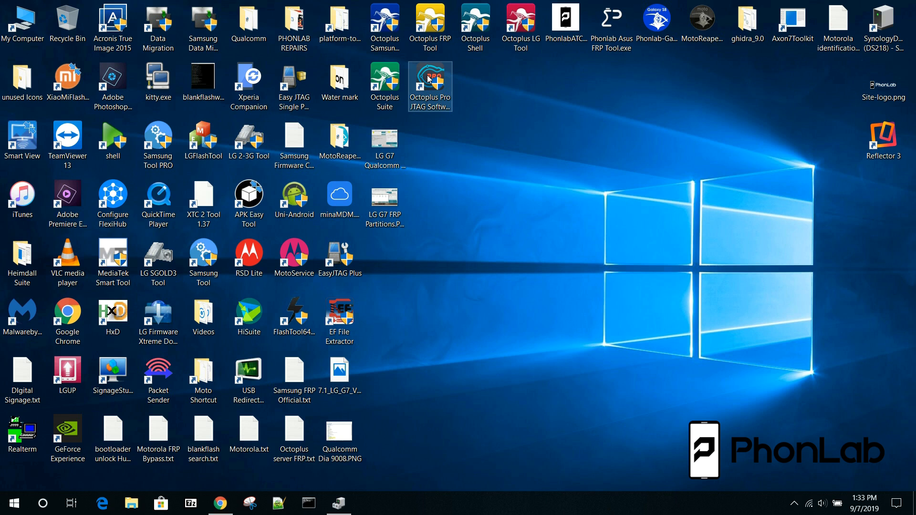
# Launch Octoplus Pro JTAG Software from its desktop shortcut.
pyautogui.click(429, 86)
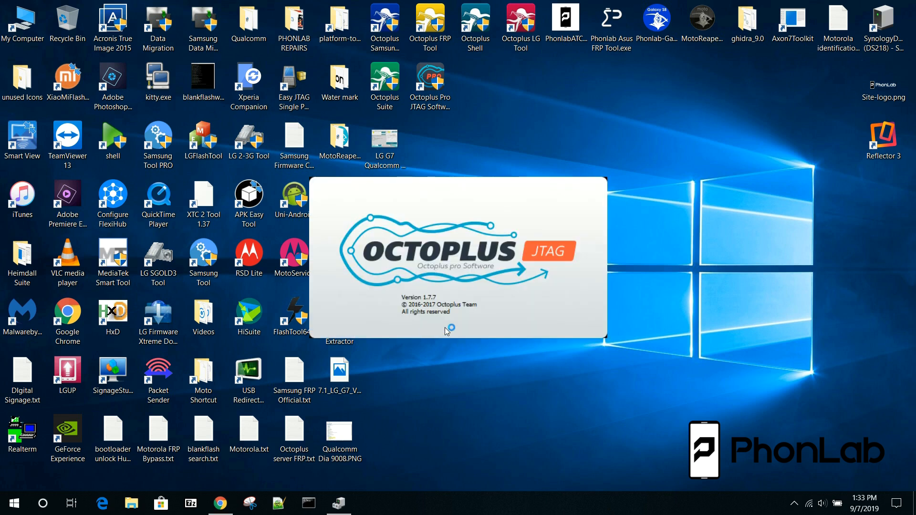
pyautogui.moveTo(561, 142)
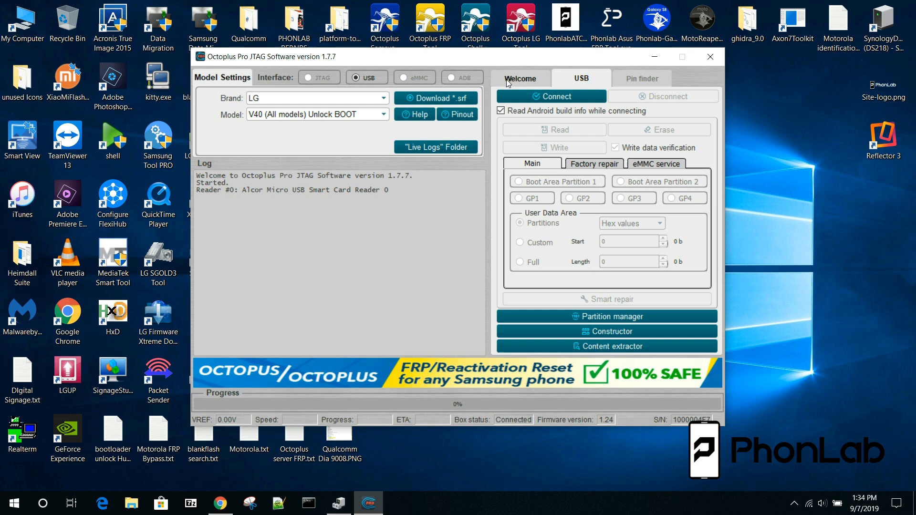
# Install the LG G7/V35/V40 Unlock BOOT FRP .srf file from Downloads as a custom model file.
pyautogui.click(520, 78)
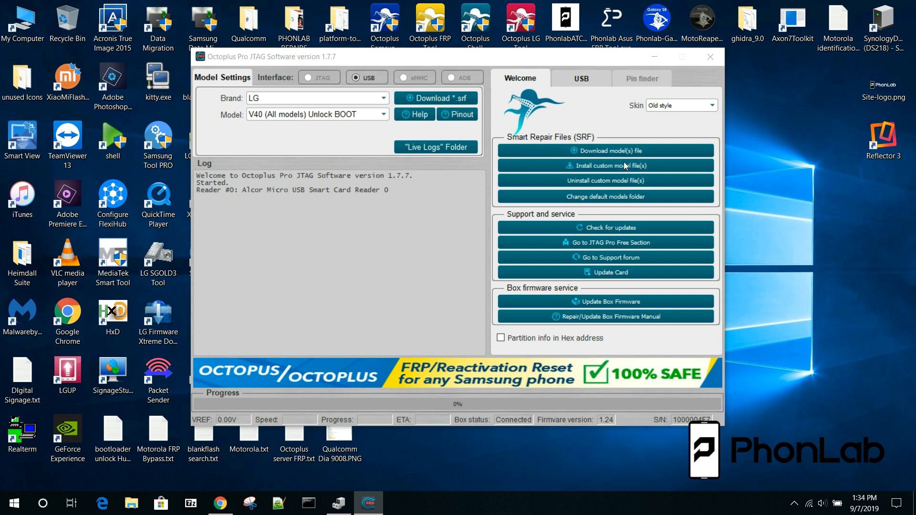
pyautogui.click(606, 165)
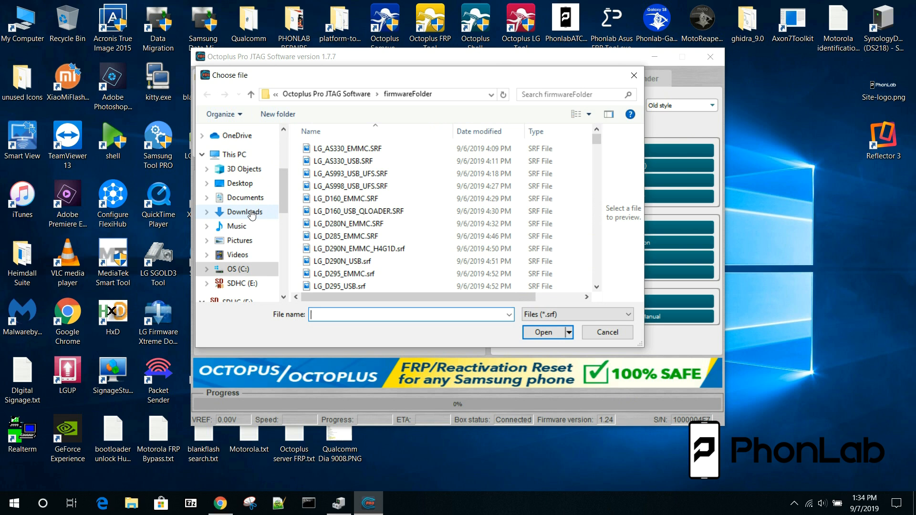
pyautogui.click(243, 211)
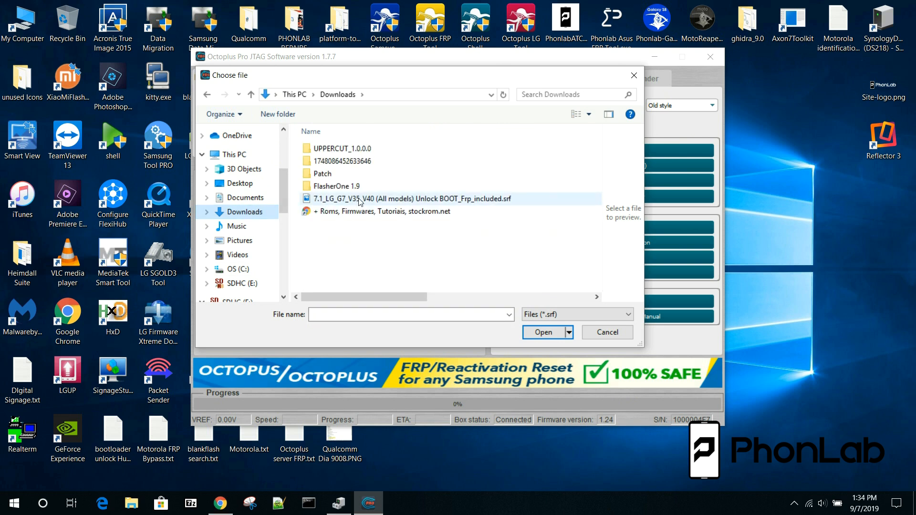
pyautogui.click(409, 199)
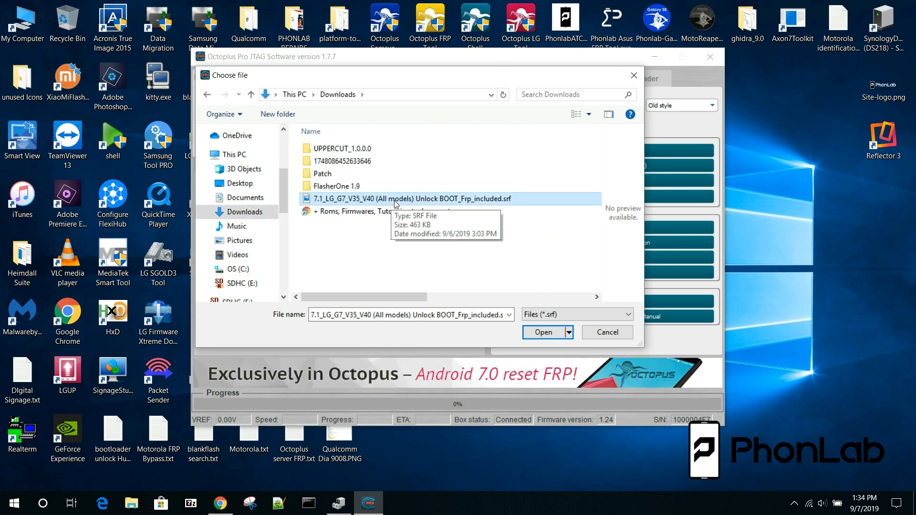
pyautogui.click(541, 333)
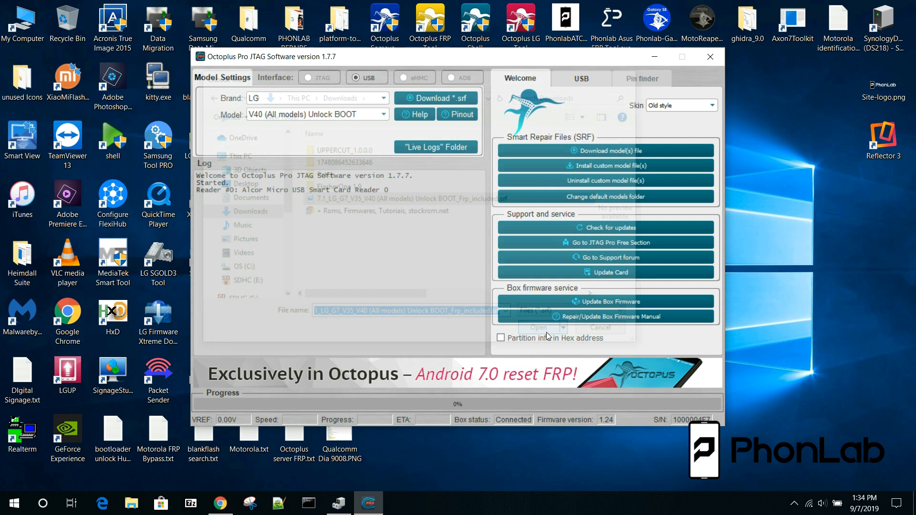
pyautogui.click(538, 327)
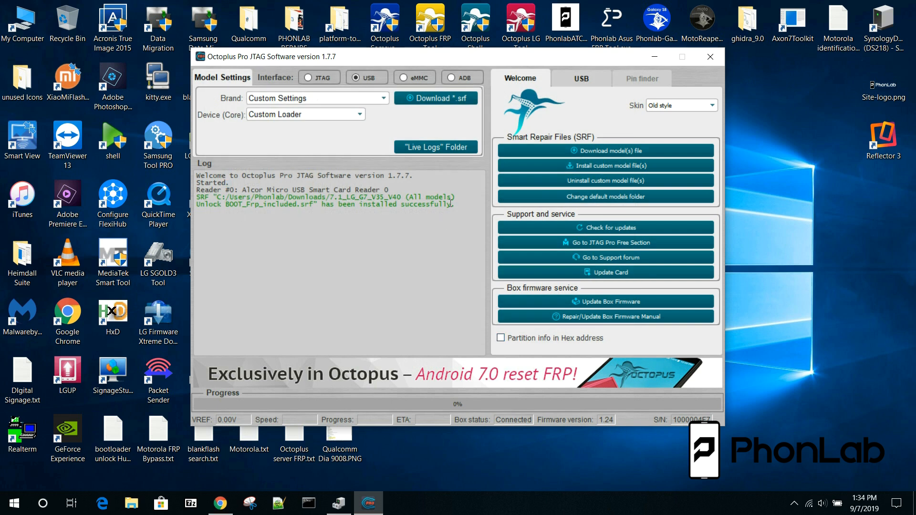
# Select brand LG and model V40 (All models) Unlock BOOT in USB mode, and restore Device Manager.
pyautogui.click(353, 78)
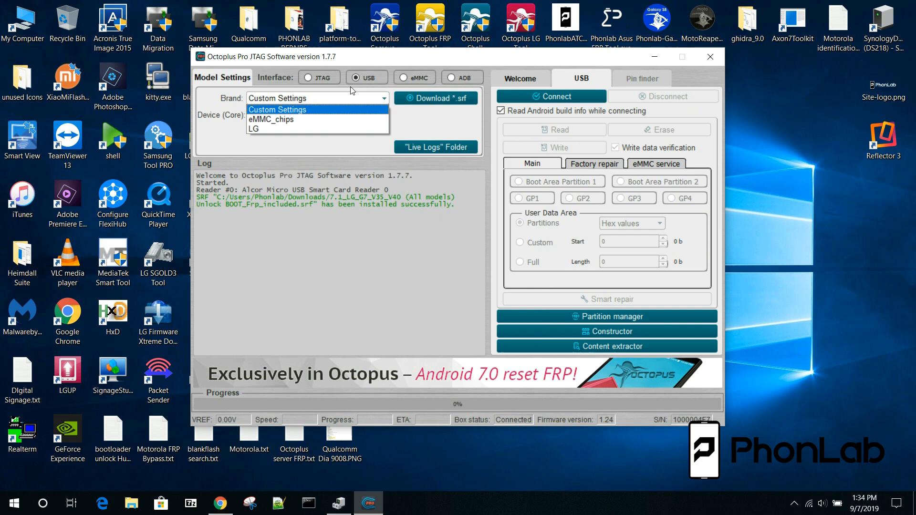
pyautogui.click(254, 129)
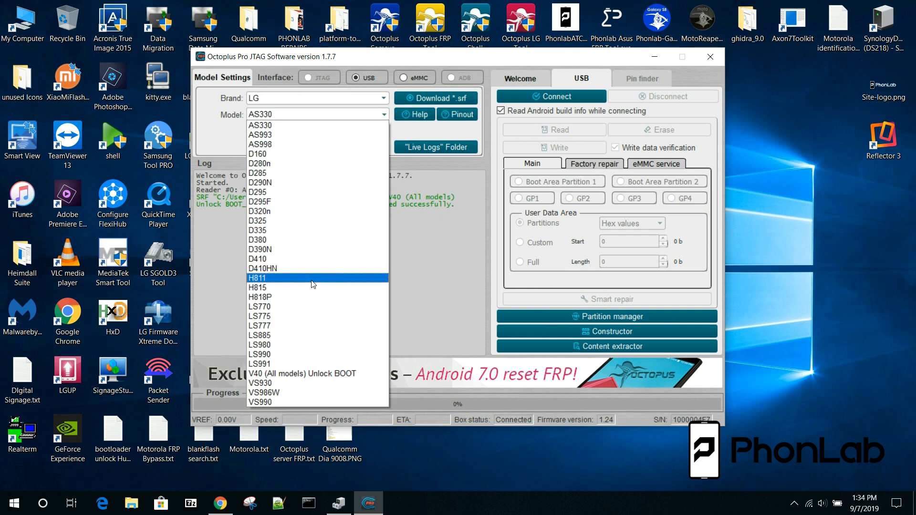
pyautogui.moveTo(326, 373)
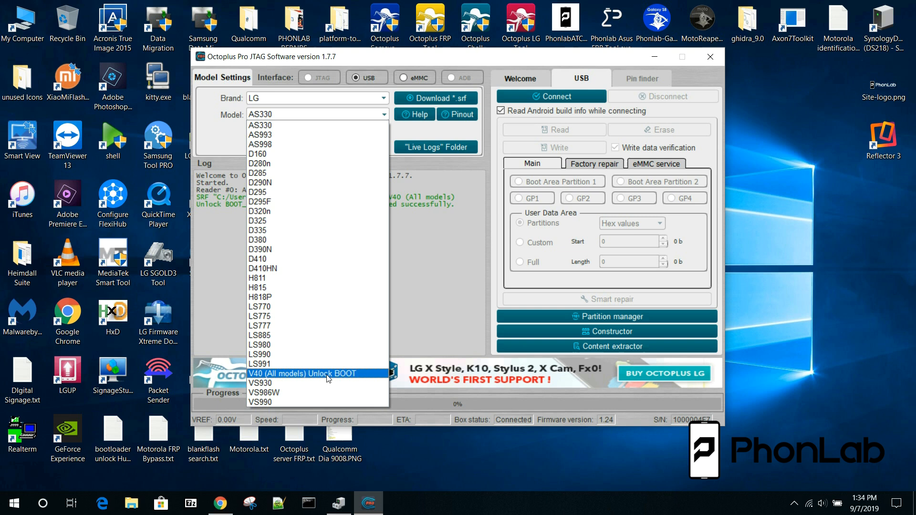
pyautogui.click(300, 373)
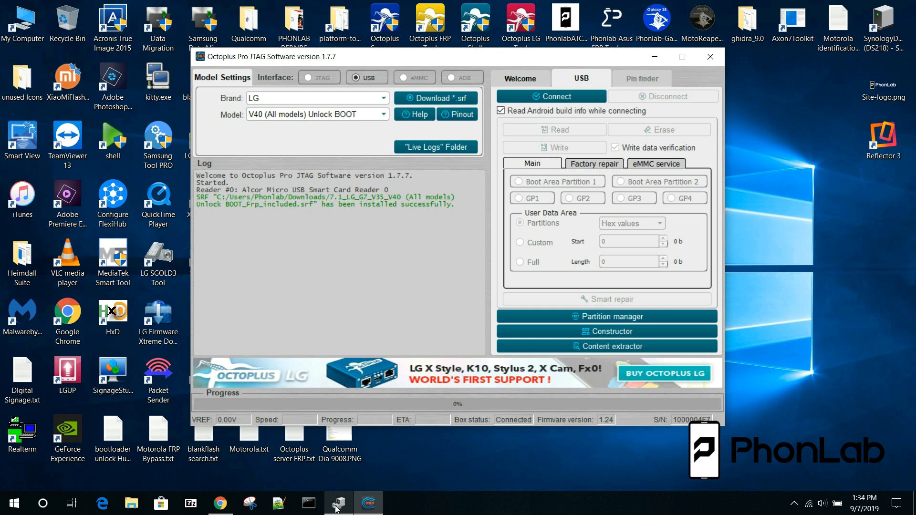
pyautogui.click(337, 503)
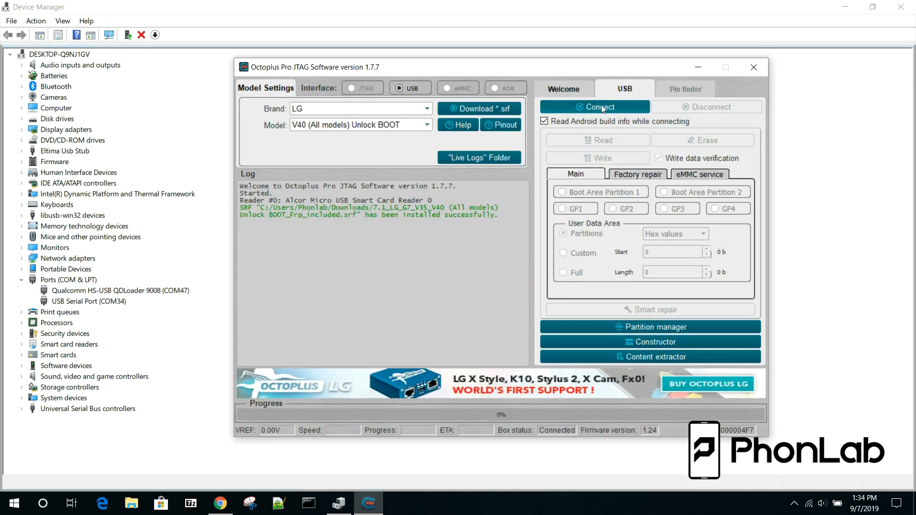
# Connect to the phone over USB, detecting the Qualcomm SDM845 UFS and its partitions.
pyautogui.click(594, 107)
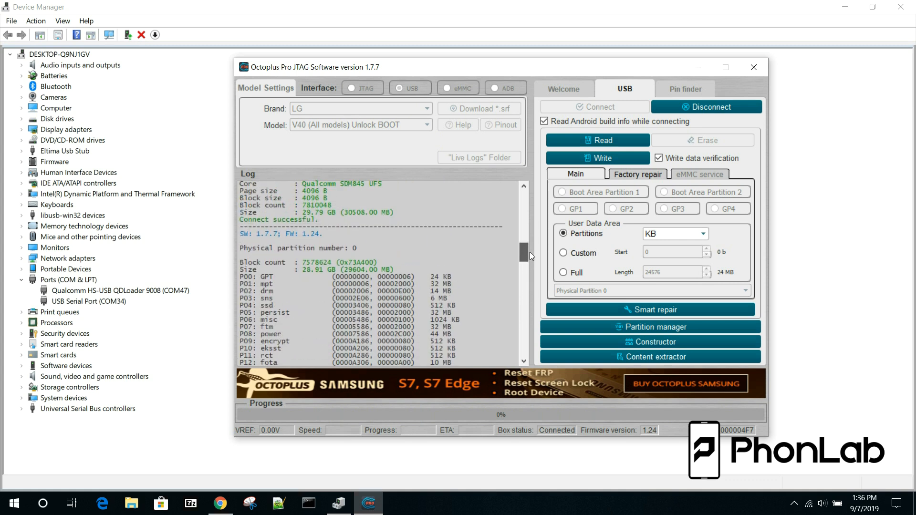
pyautogui.scroll(-3)
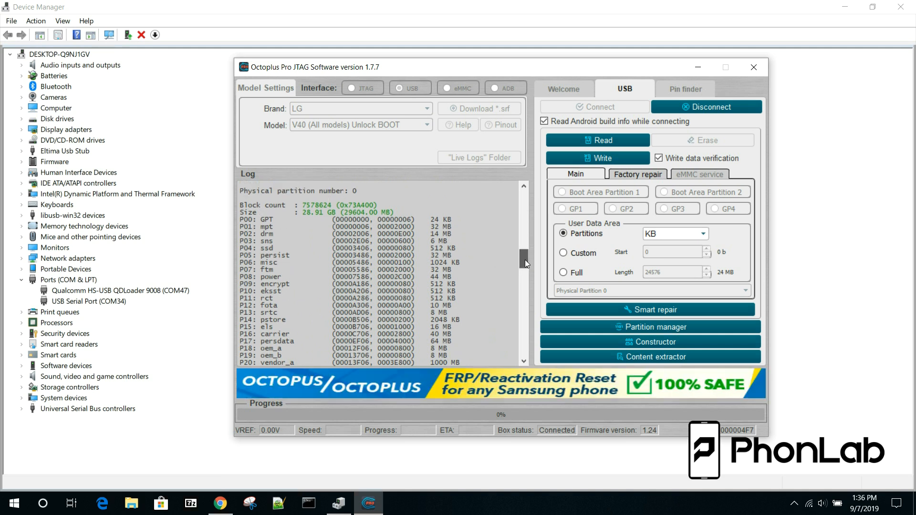
pyautogui.scroll(-3)
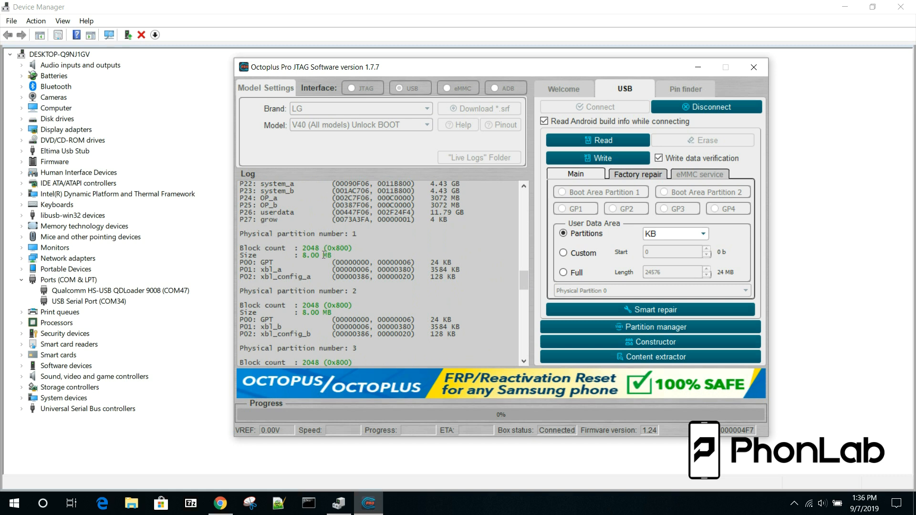
pyautogui.moveTo(523, 286)
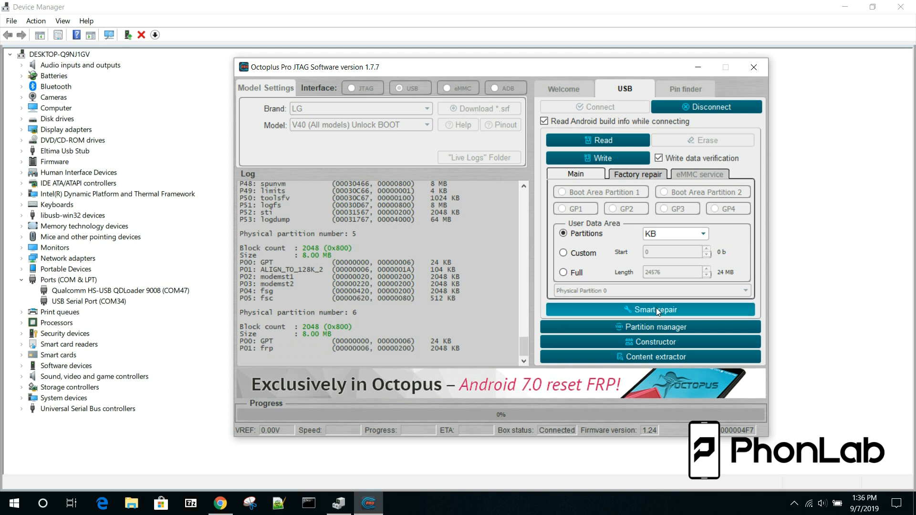
# Start Smart Repair with '7.1_LG_G7_V35_V40 (All models) Unlock BOOT_Frp_included' and advance to partitions.
pyautogui.click(650, 310)
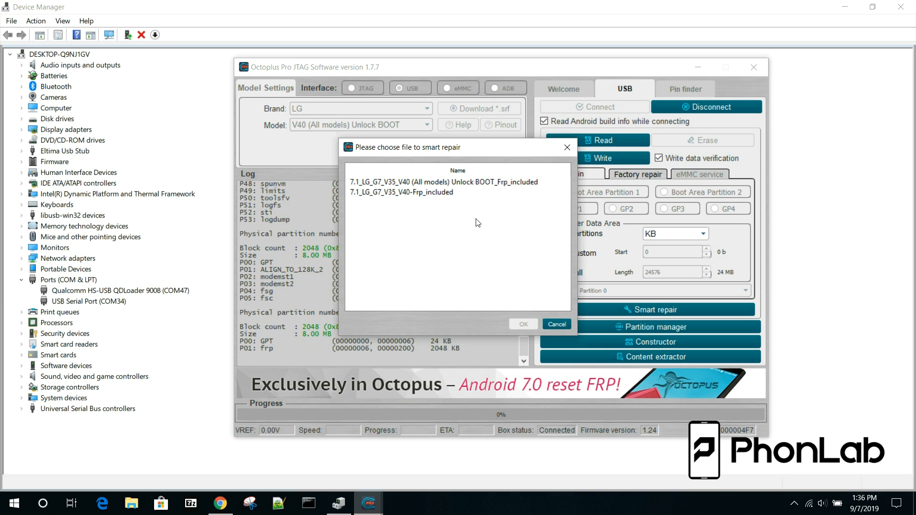
pyautogui.moveTo(475, 202)
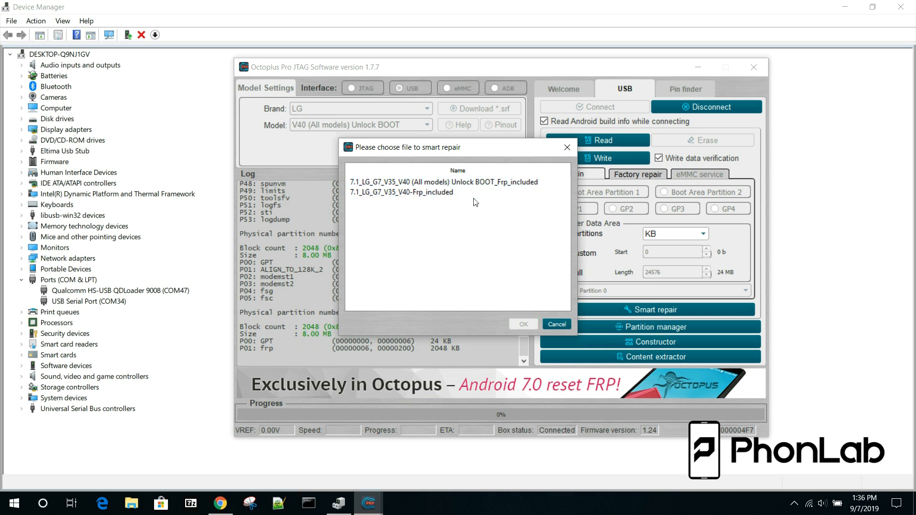
pyautogui.click(443, 182)
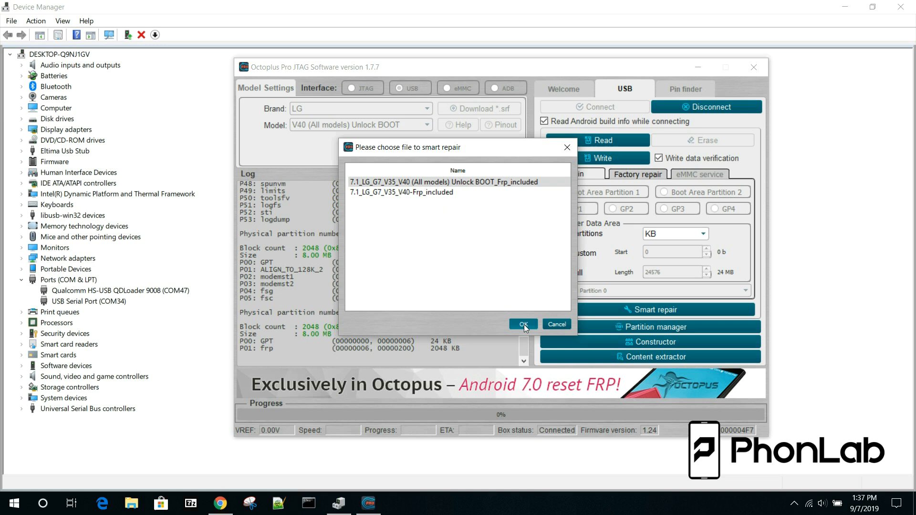
pyautogui.click(523, 324)
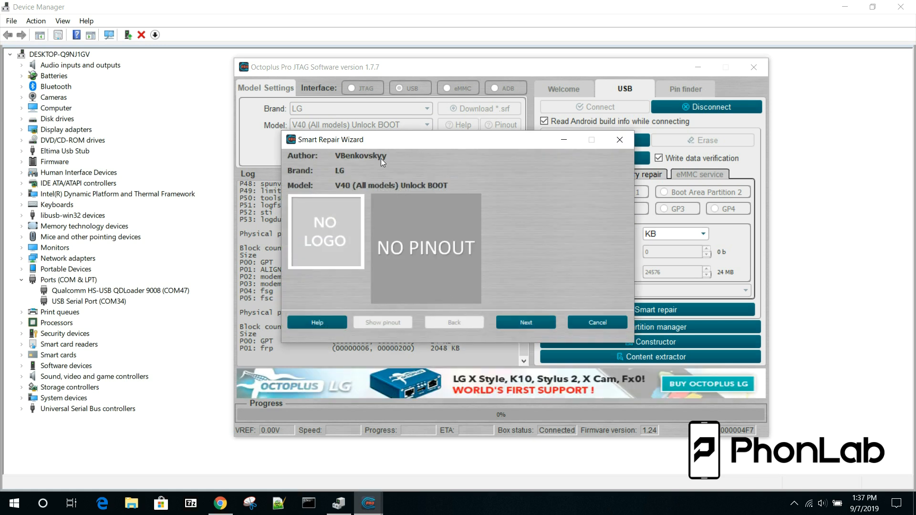
pyautogui.moveTo(573, 223)
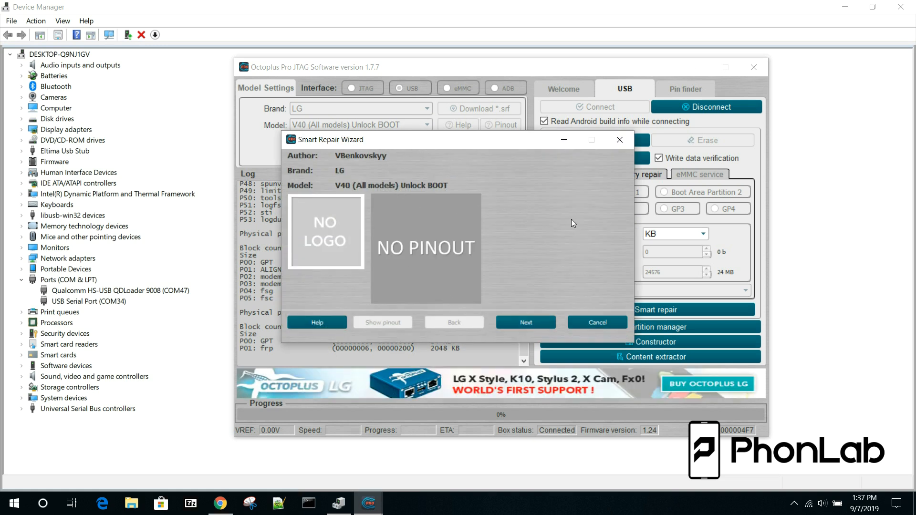
pyautogui.moveTo(519, 190)
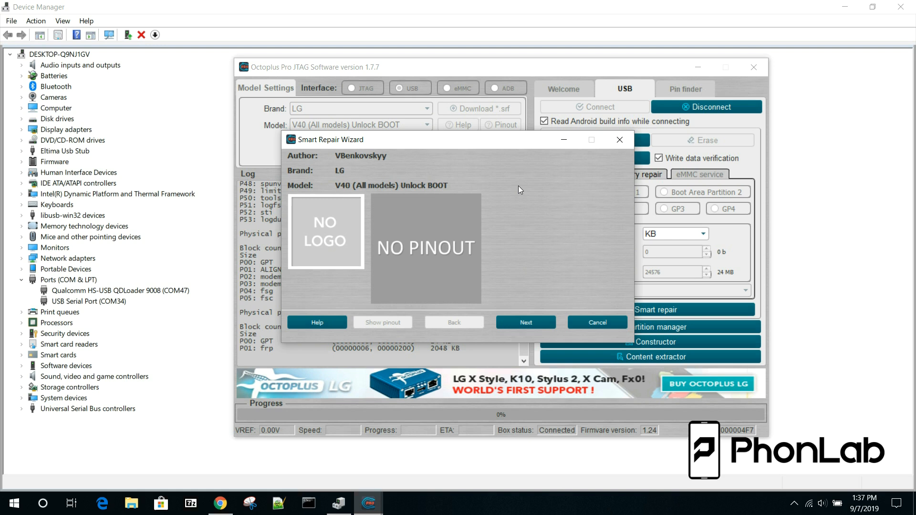
pyautogui.moveTo(458, 340)
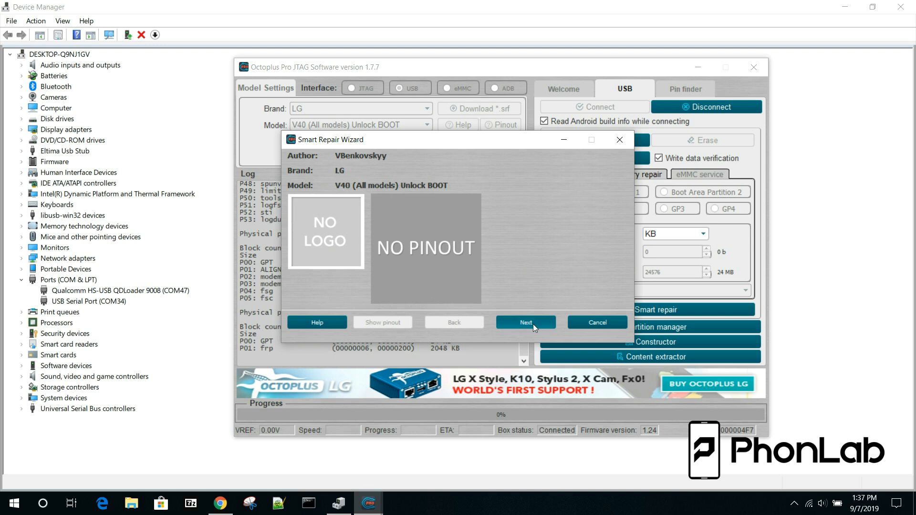
pyautogui.click(525, 322)
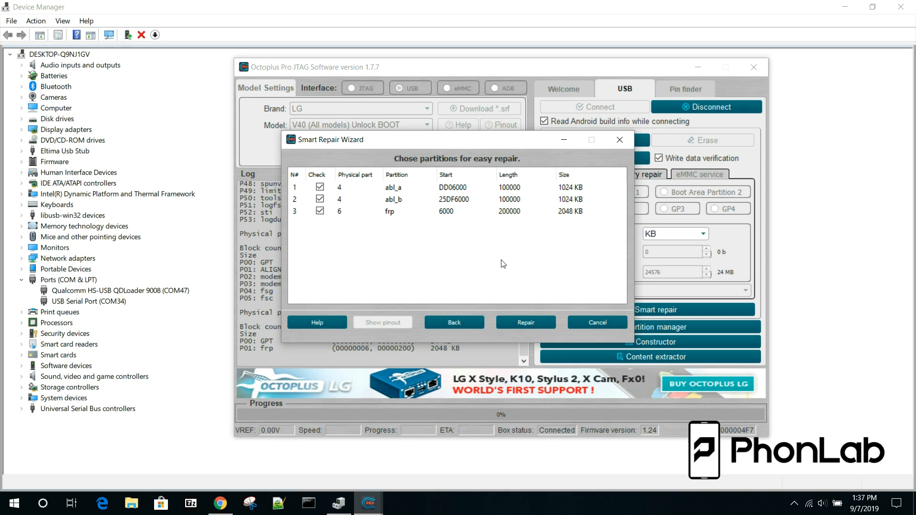
# Untick abl_a and abl_b so only frp is checked, then start the repair.
pyautogui.click(320, 187)
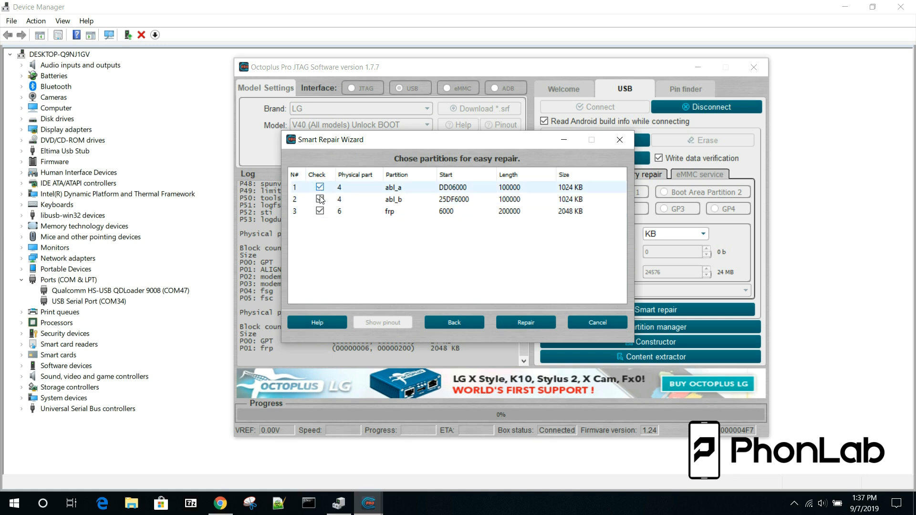
pyautogui.click(320, 200)
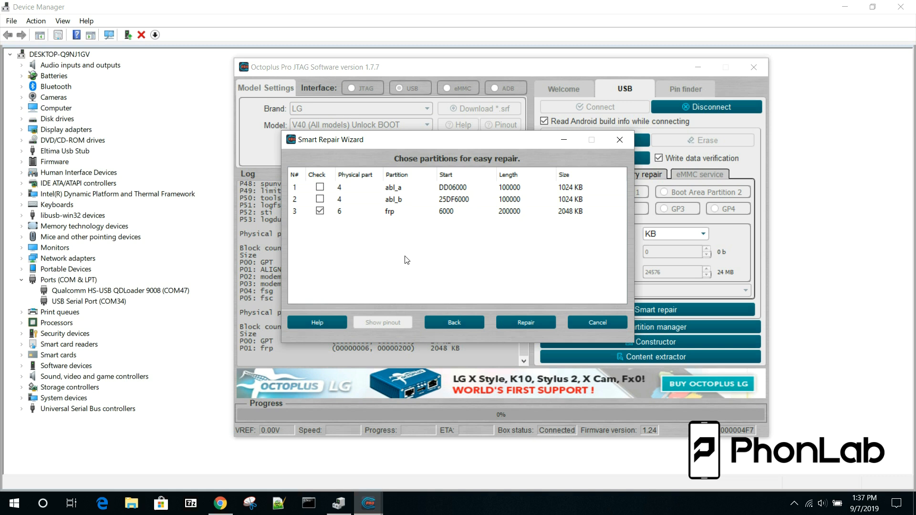
pyautogui.moveTo(484, 255)
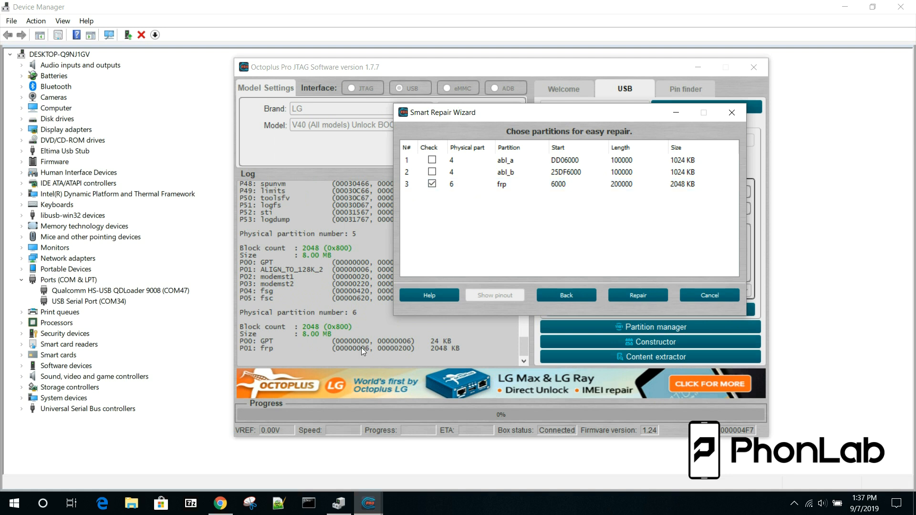
pyautogui.click(584, 185)
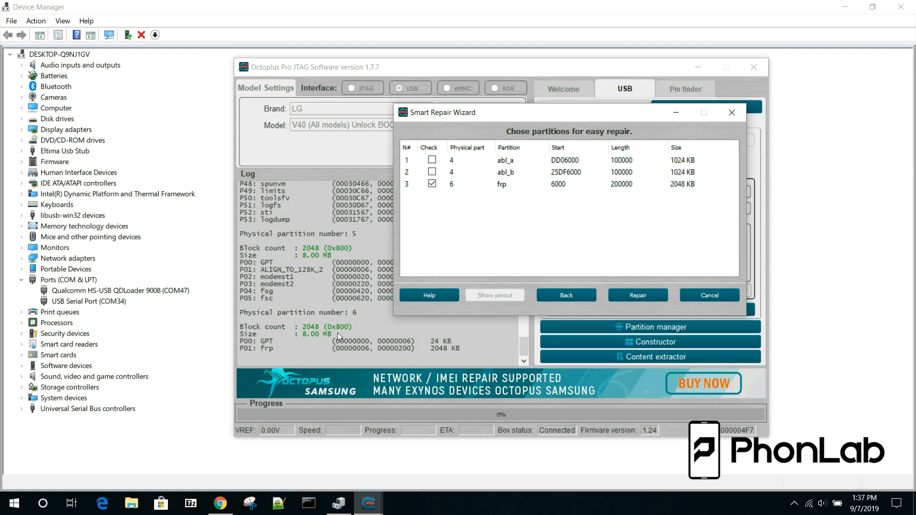
pyautogui.moveTo(508, 244)
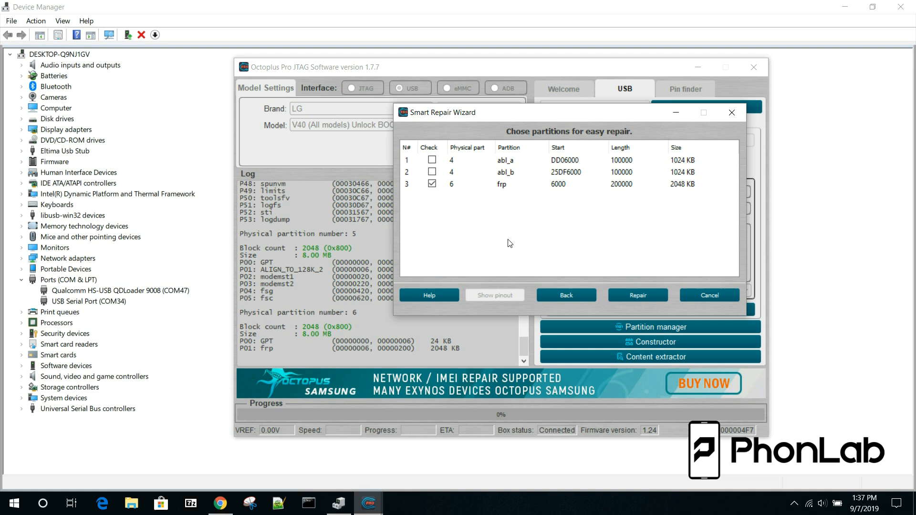
pyautogui.click(508, 184)
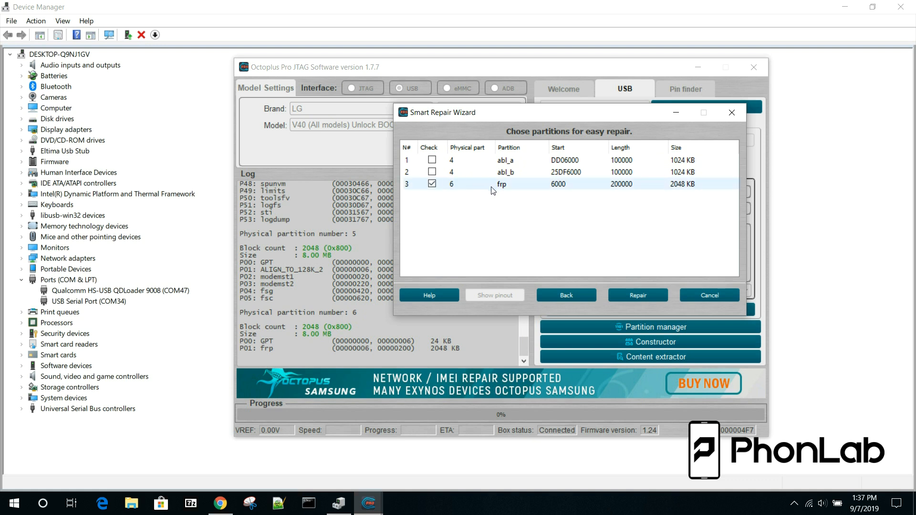
pyautogui.moveTo(515, 188)
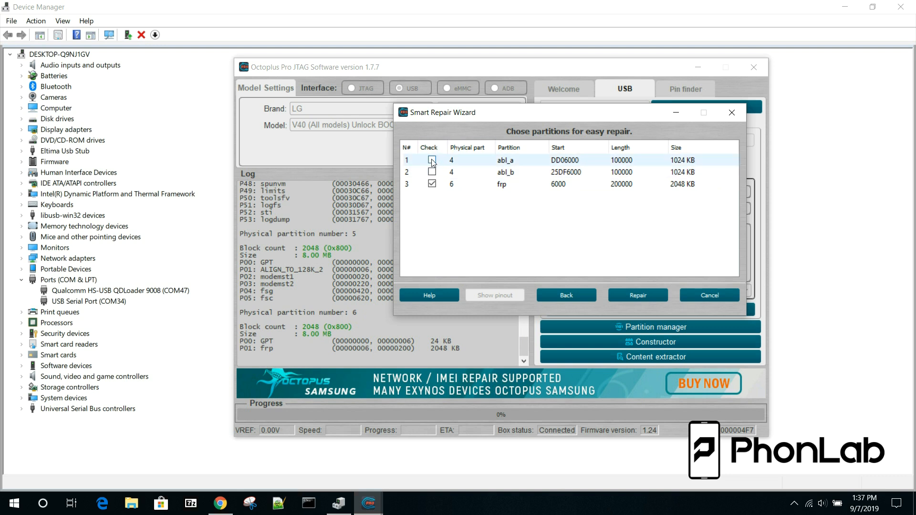
pyautogui.click(431, 160)
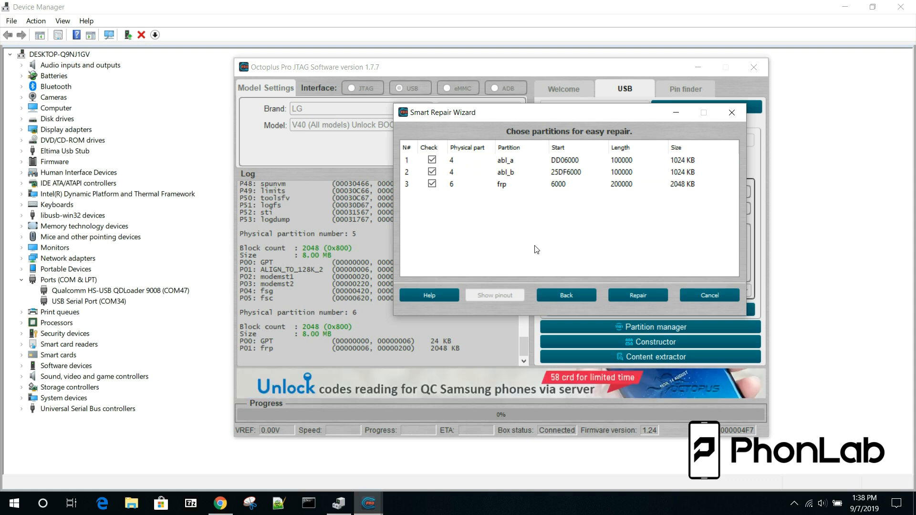
pyautogui.click(432, 159)
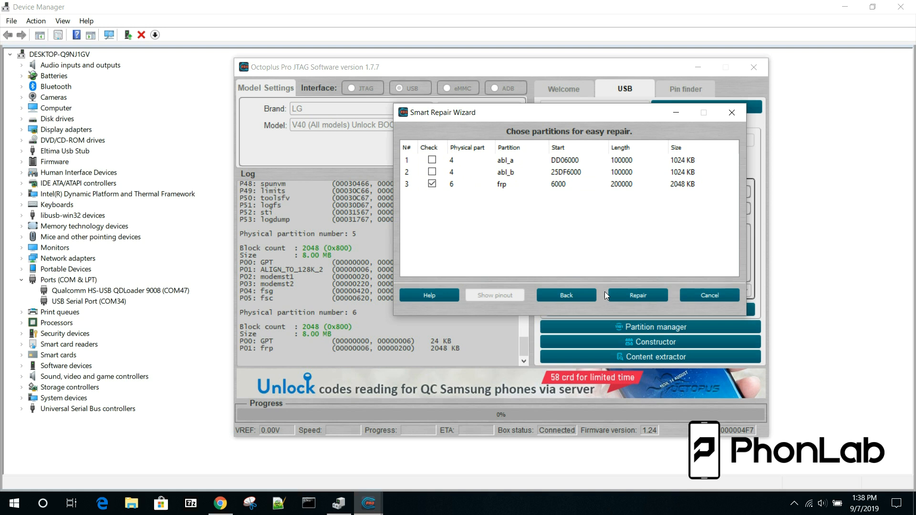
pyautogui.click(638, 295)
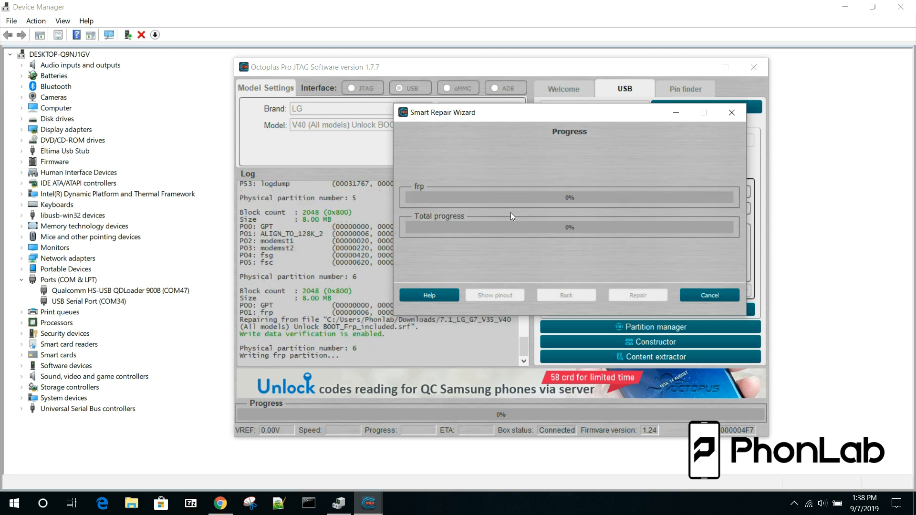
# Wait for the frp write to finish and the log to report Smart Repair success.
pyautogui.click(708, 294)
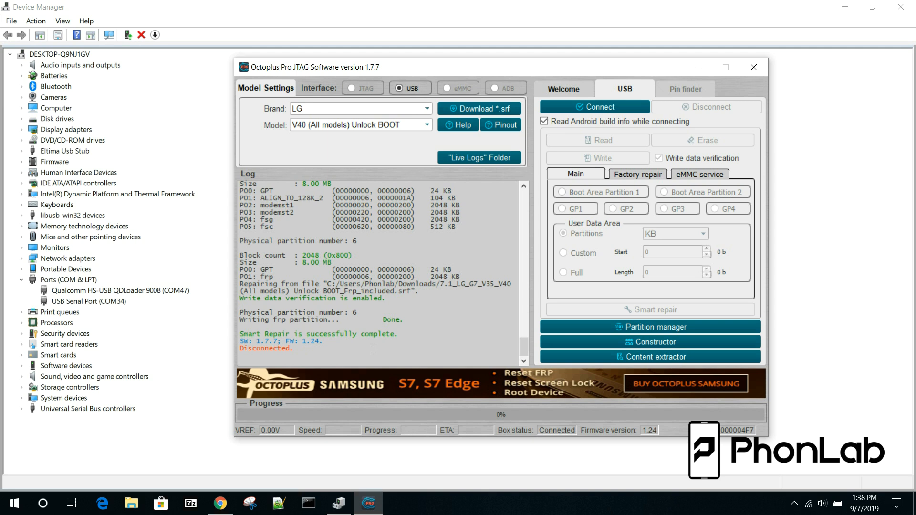
# Watch Device Manager replace the QDLoader port with LGE AndroidNet USB Serial Port (COM19).
pyautogui.click(10, 53)
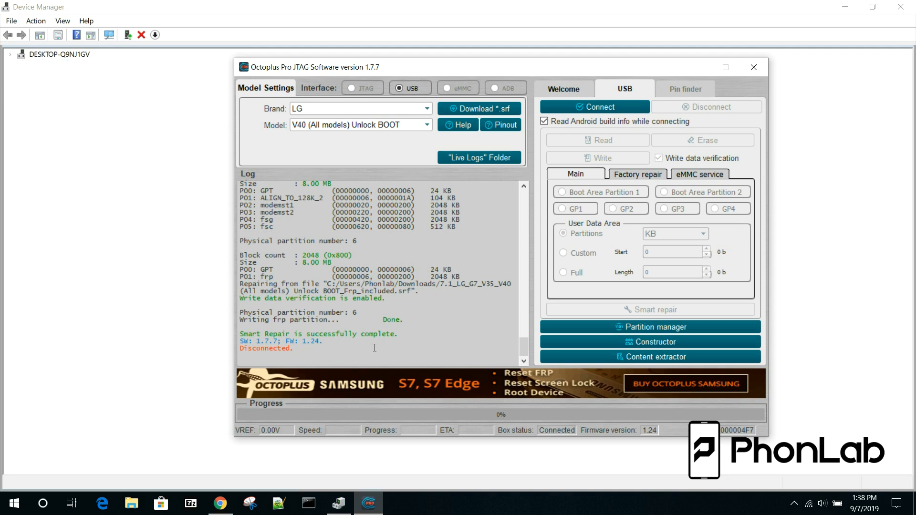
pyautogui.click(10, 54)
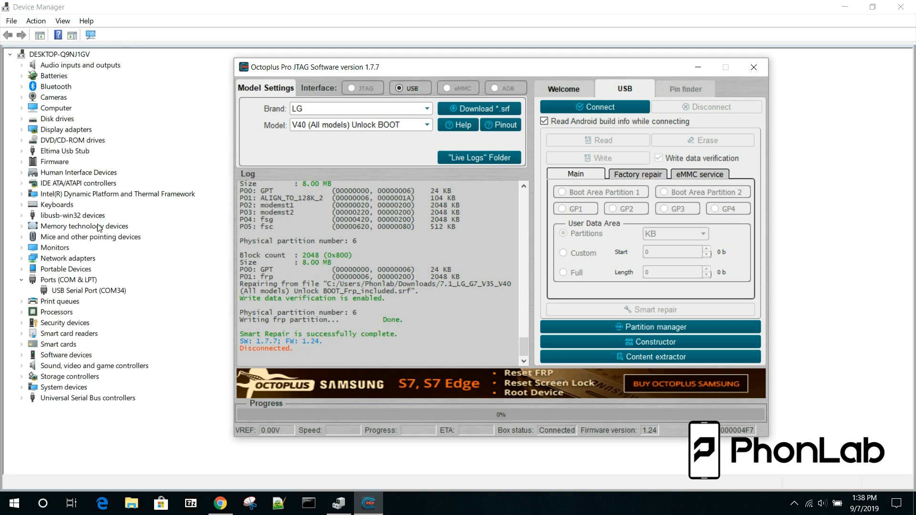
pyautogui.moveTo(70, 280)
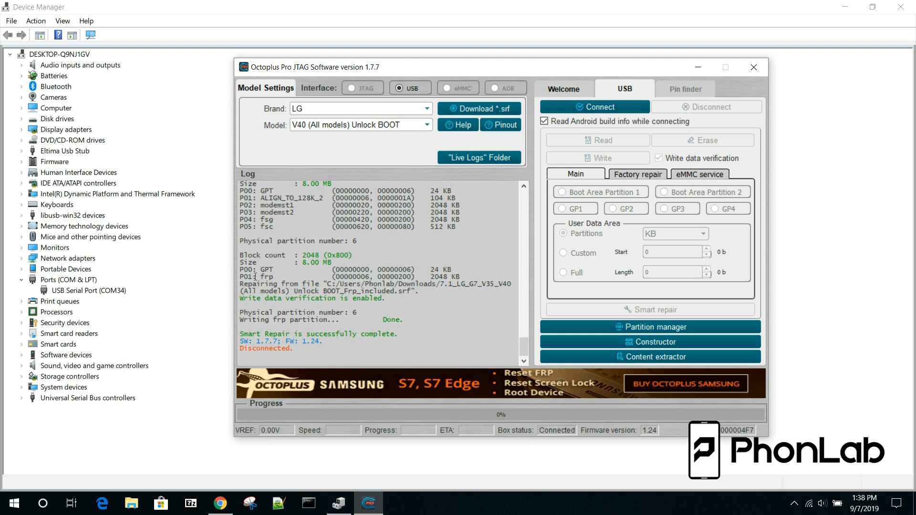
pyautogui.moveTo(229, 286)
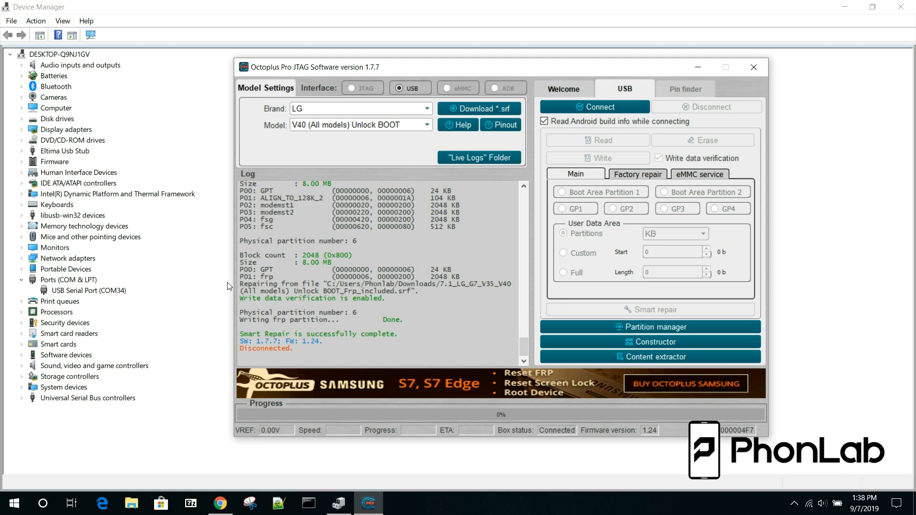
pyautogui.moveTo(421, 127)
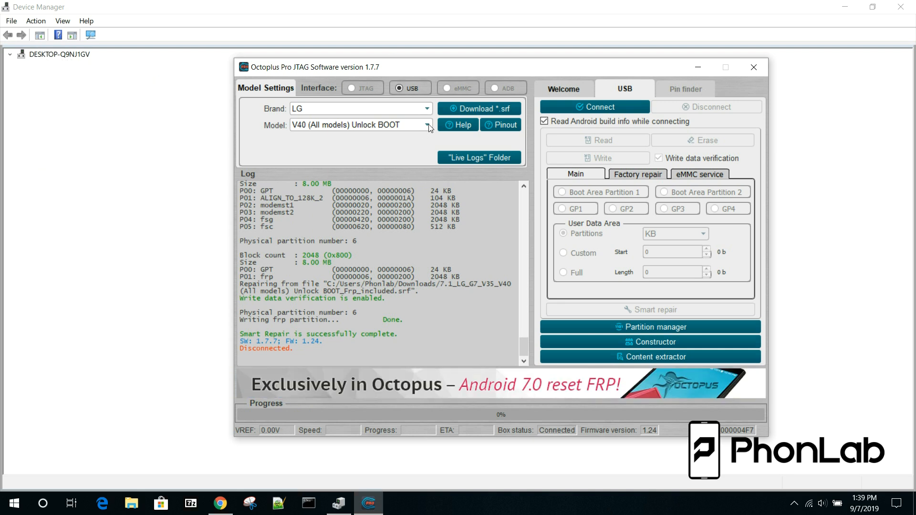
pyautogui.click(10, 54)
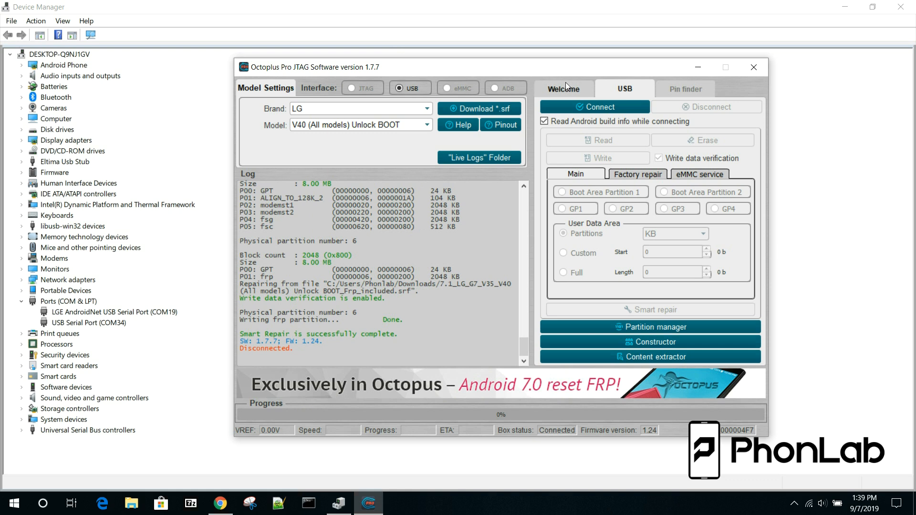
# Open the Download Manager through Download model(s) file on the Welcome page.
pyautogui.click(563, 88)
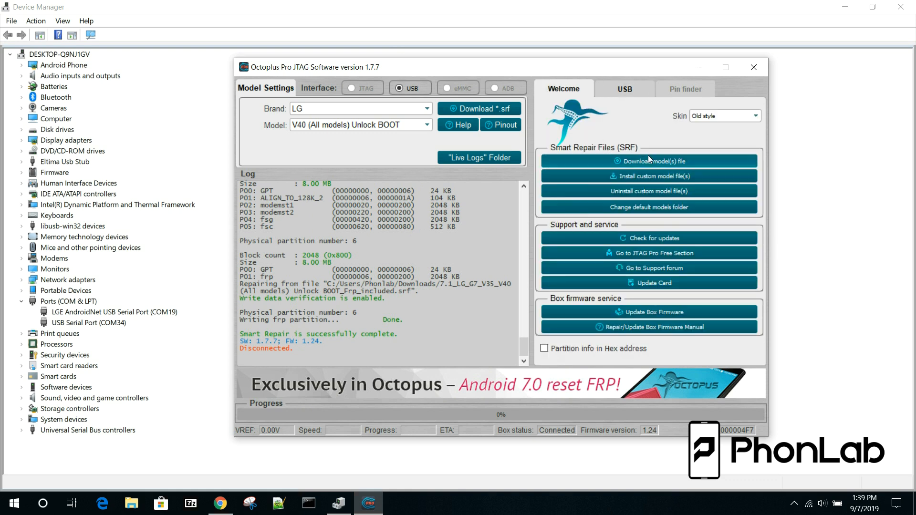
pyautogui.click(649, 161)
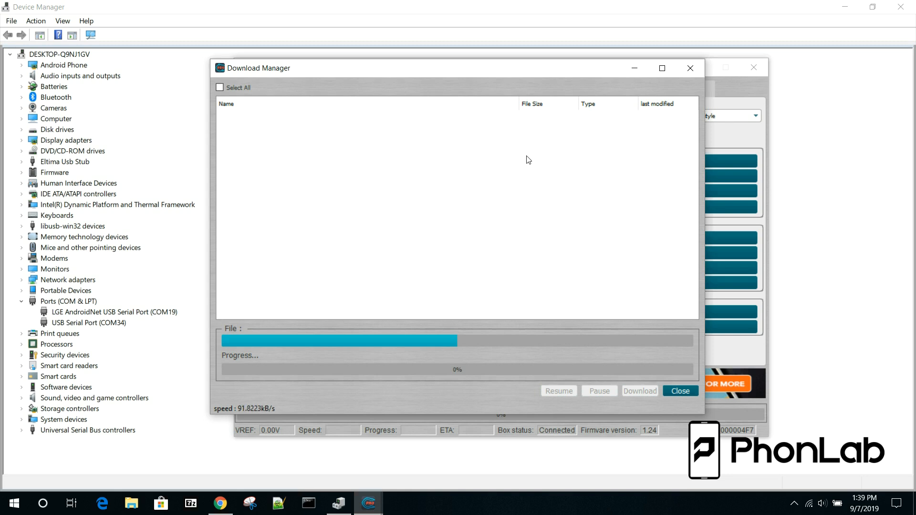
pyautogui.moveTo(456, 178)
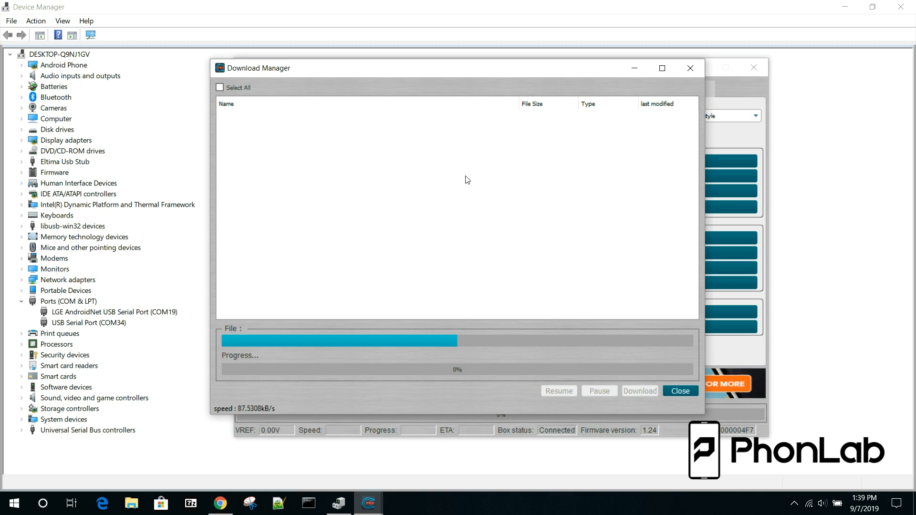
pyautogui.moveTo(390, 173)
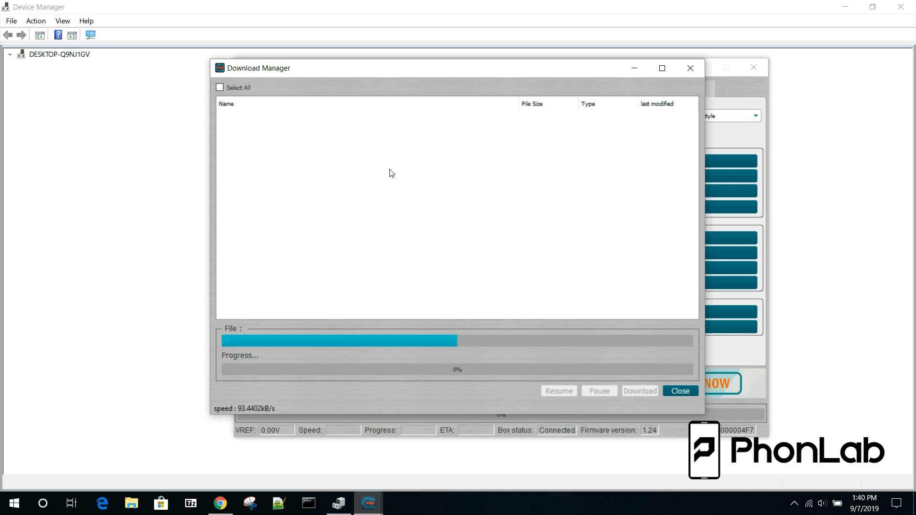
# Under JTAG_PRO > LG, tick the LS996 SRF files and start downloading them.
pyautogui.click(11, 54)
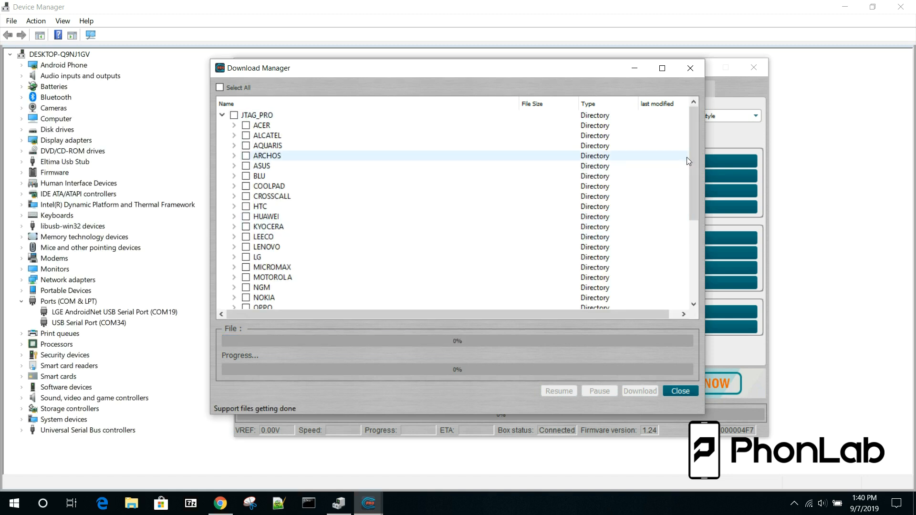
pyautogui.scroll(-3)
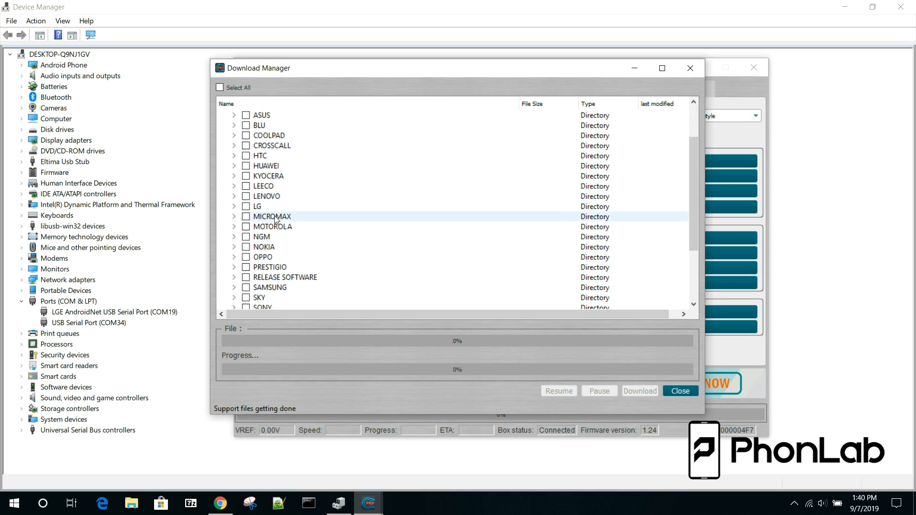
pyautogui.click(234, 196)
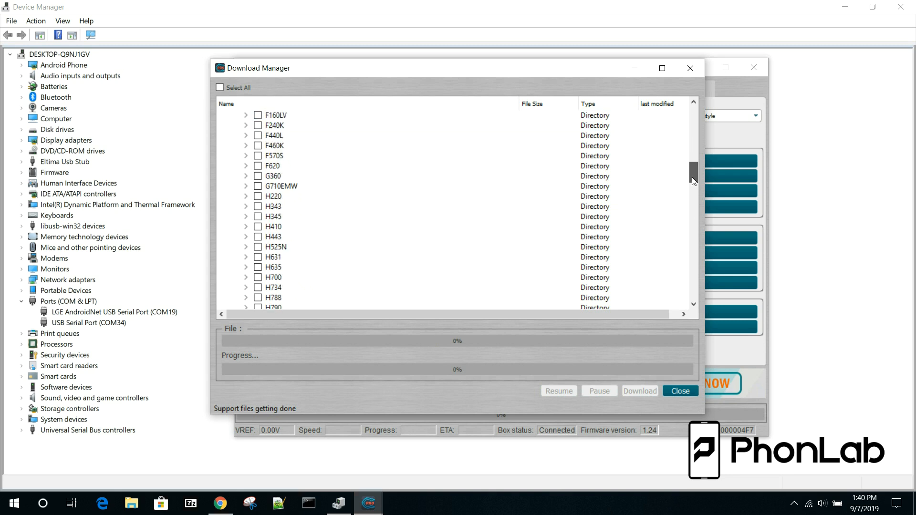
pyautogui.scroll(-3)
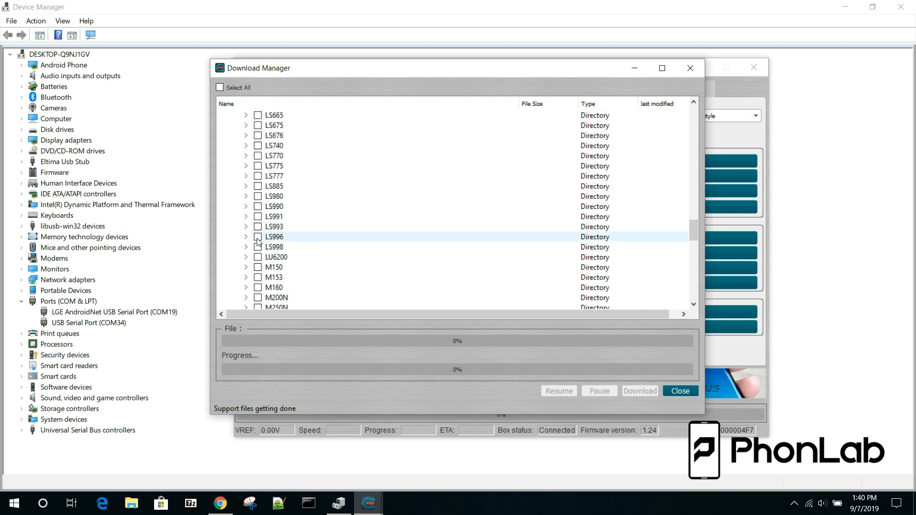
pyautogui.click(258, 236)
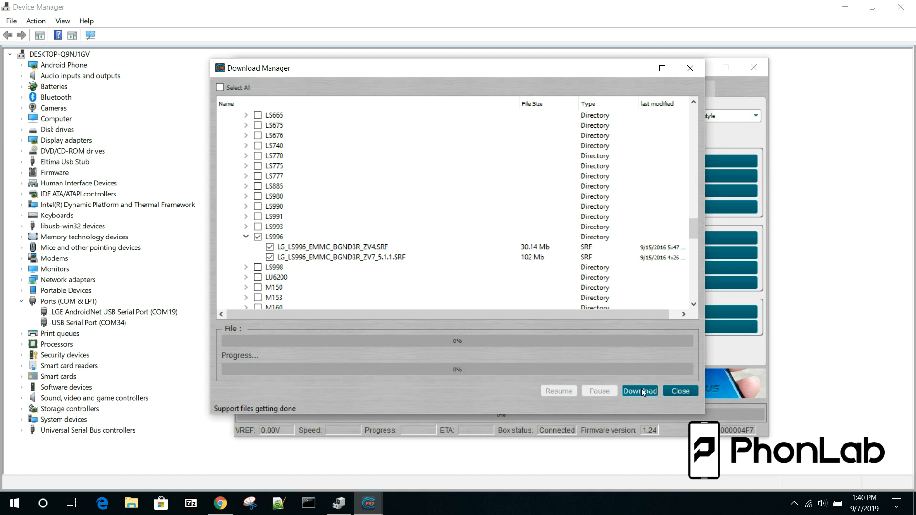
pyautogui.click(639, 391)
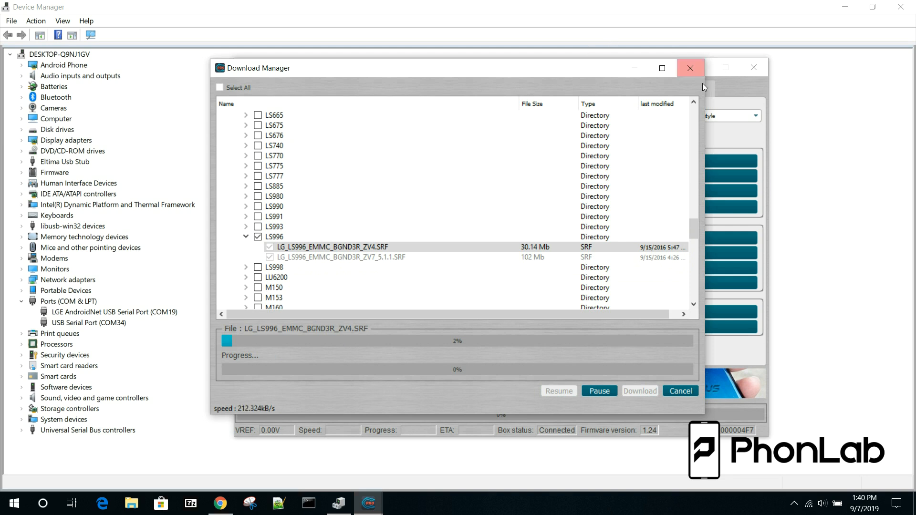
pyautogui.click(691, 68)
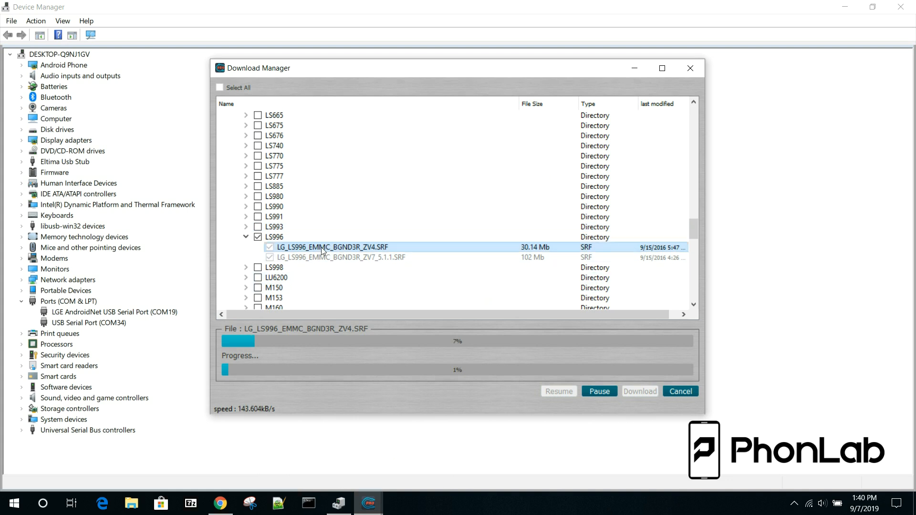
# Cancel the running LS996 download, confirm the warning, and close the Download Manager.
pyautogui.click(680, 391)
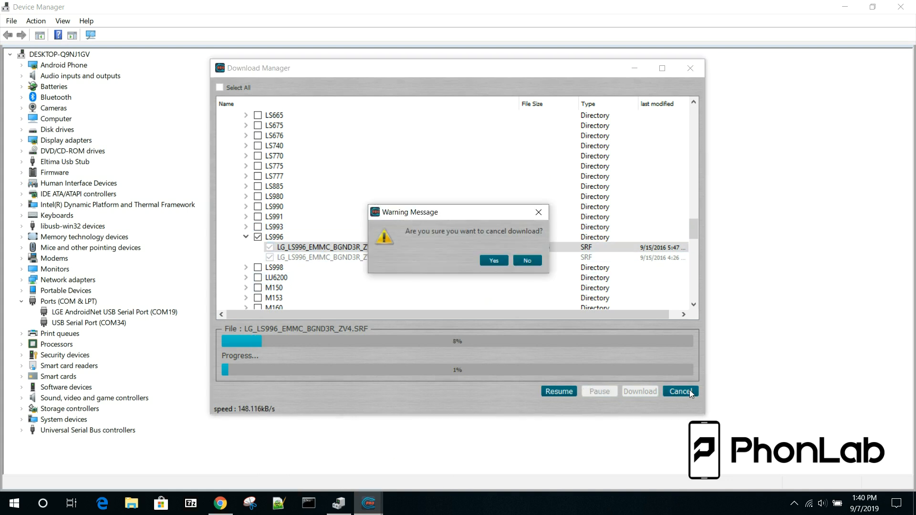
pyautogui.click(493, 260)
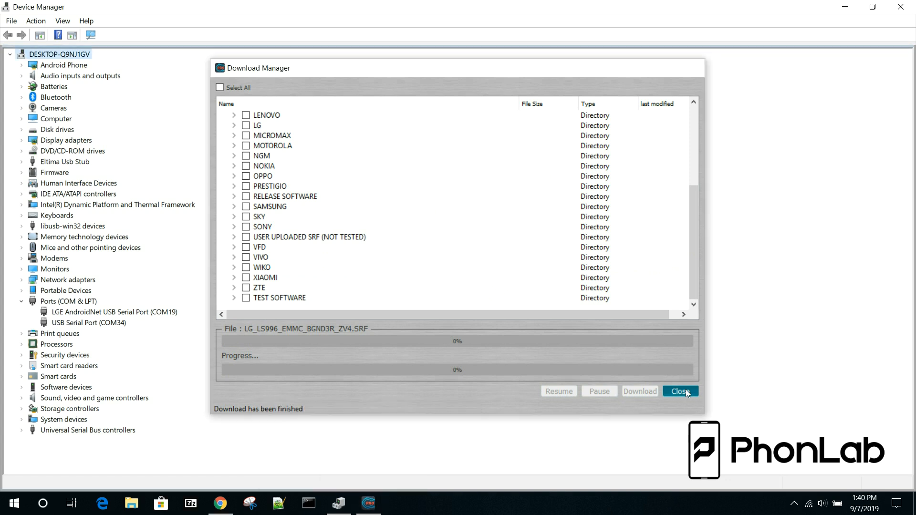
pyautogui.click(680, 391)
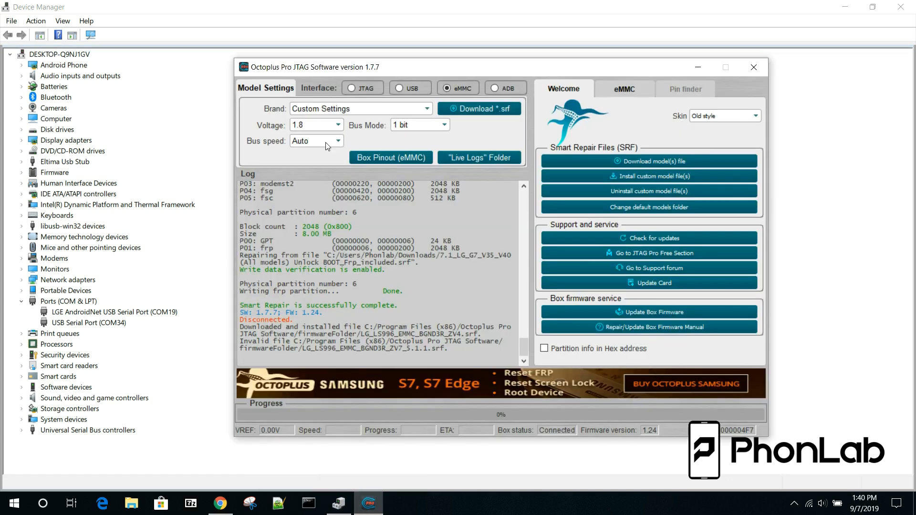
pyautogui.moveTo(398, 88)
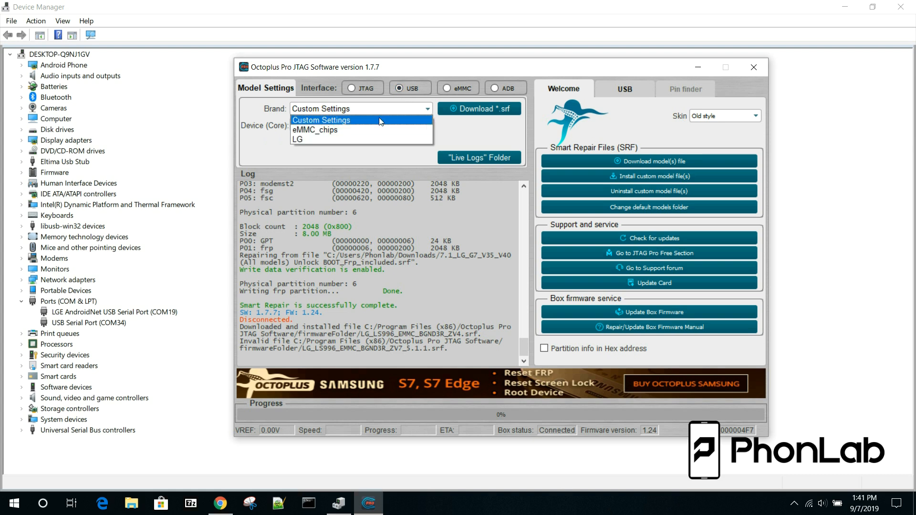
# Choose LG as the brand, review the eMMC page, then return to the Welcome page.
pyautogui.click(298, 139)
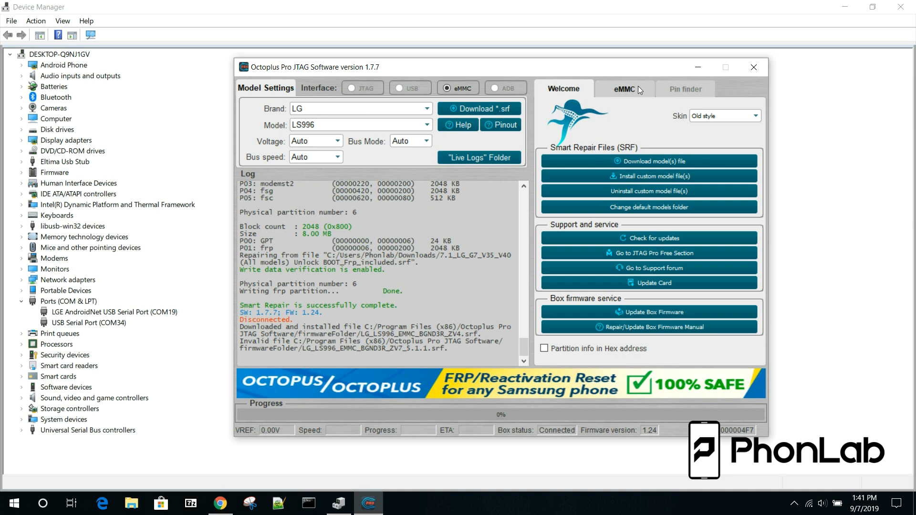
pyautogui.click(624, 88)
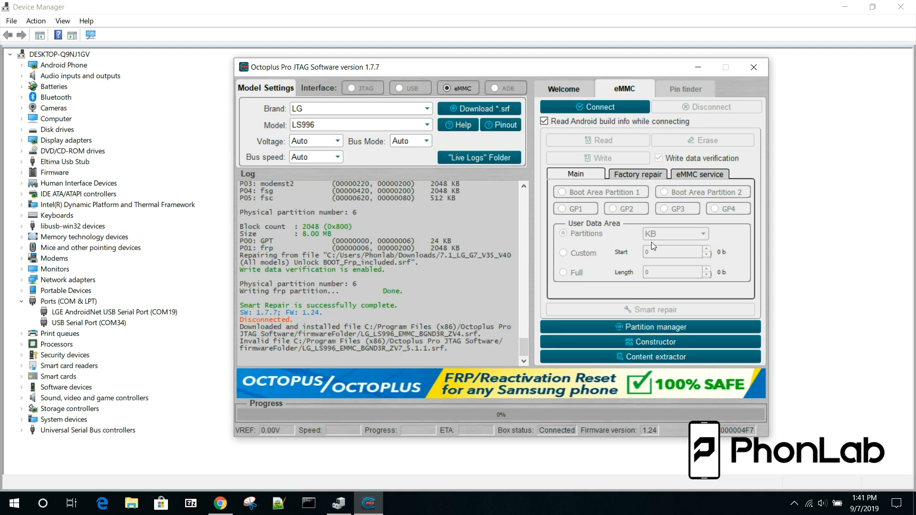
pyautogui.moveTo(707, 258)
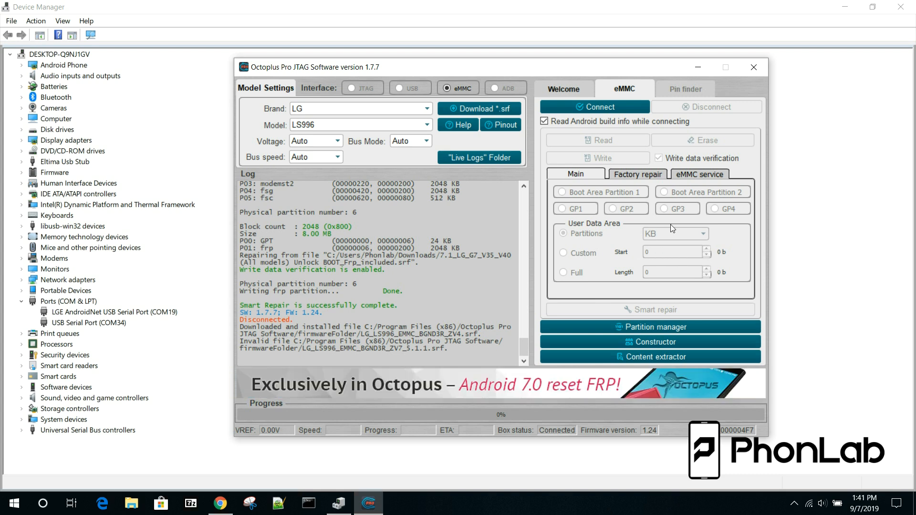
pyautogui.click(562, 89)
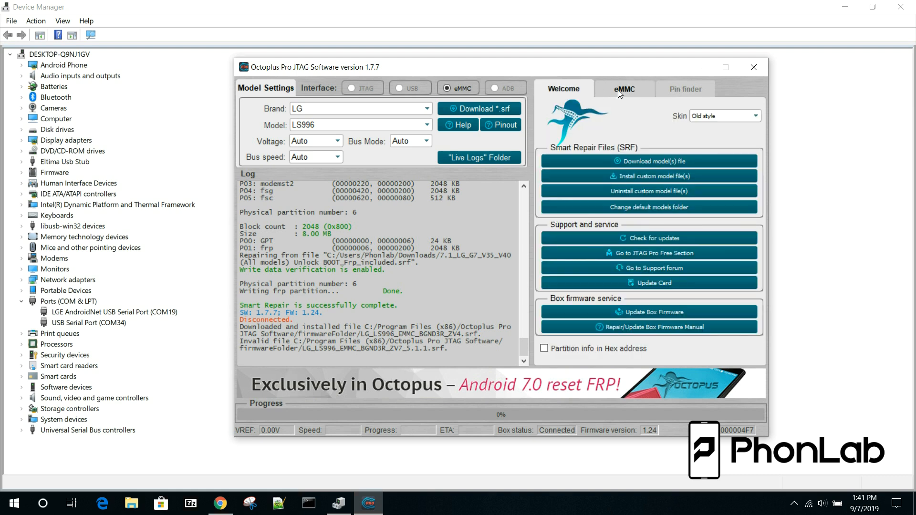
# Set the brand to Custom Settings, switch to the JTAG interface, and view the Pin finder map.
pyautogui.click(624, 89)
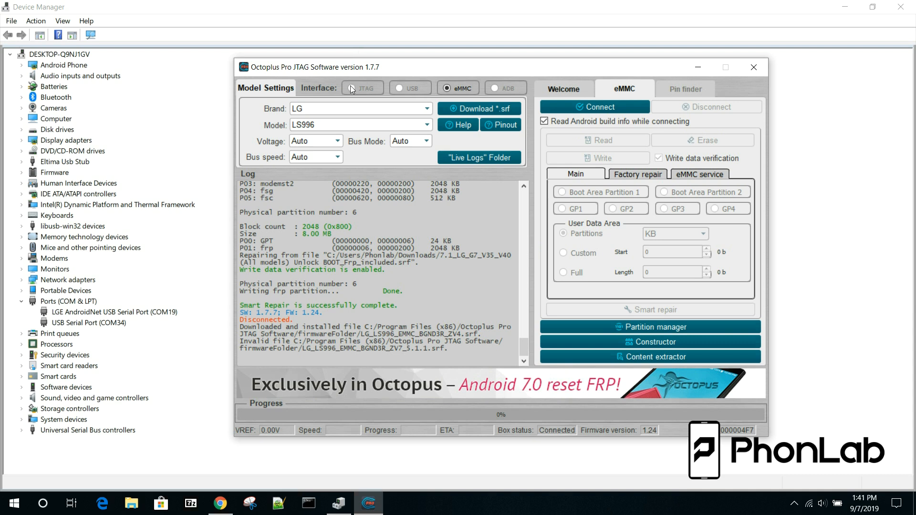
pyautogui.moveTo(351, 89)
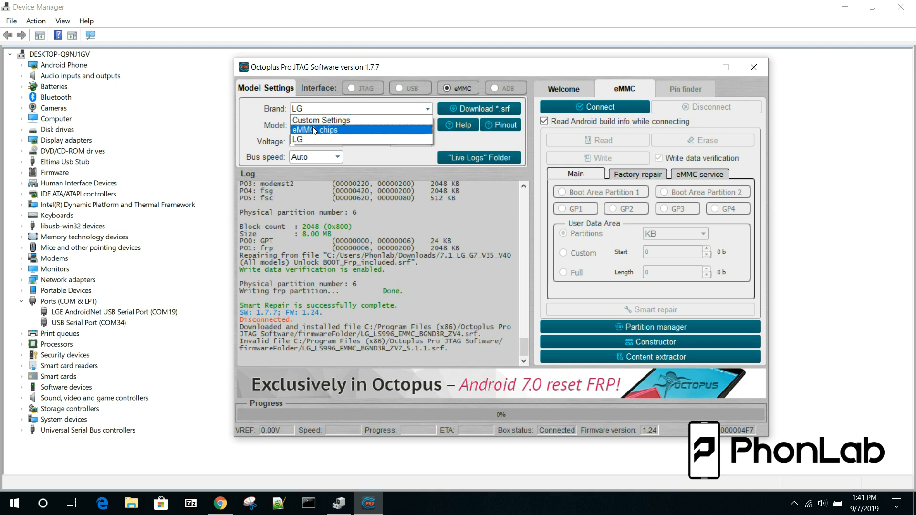
pyautogui.click(320, 120)
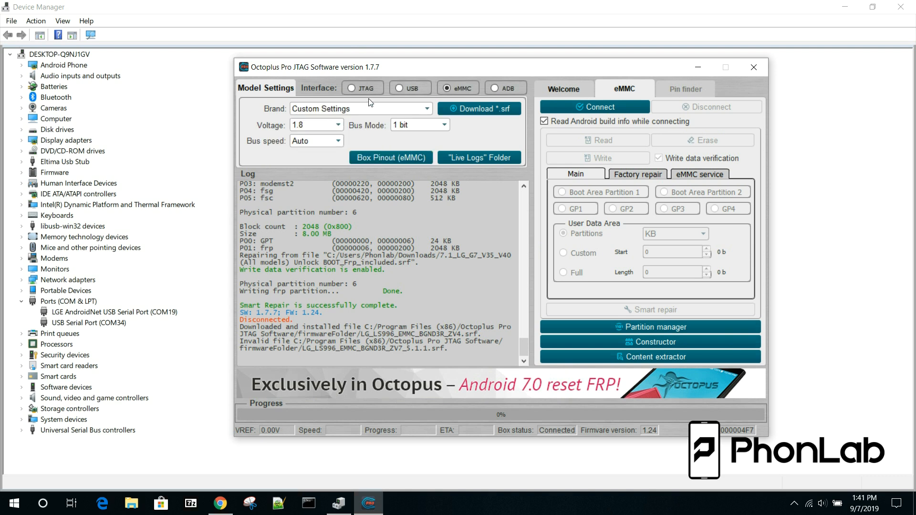
pyautogui.click(351, 88)
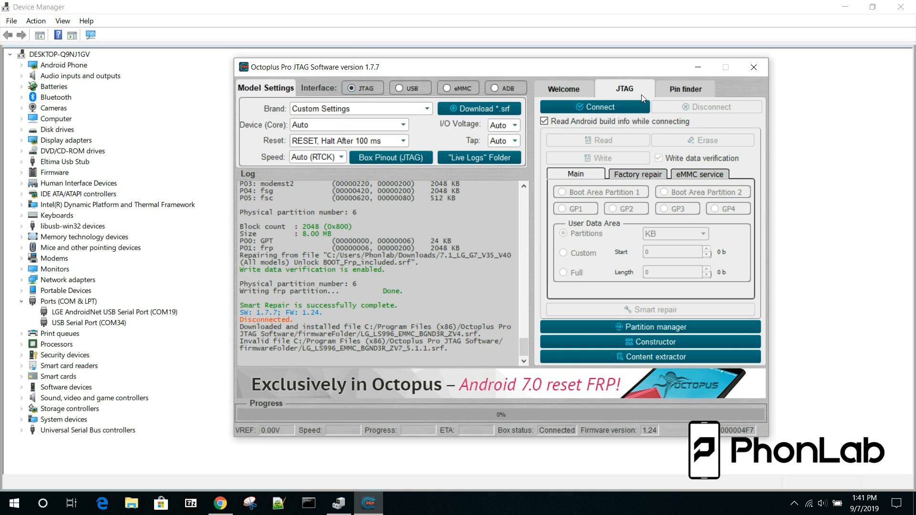
pyautogui.click(685, 89)
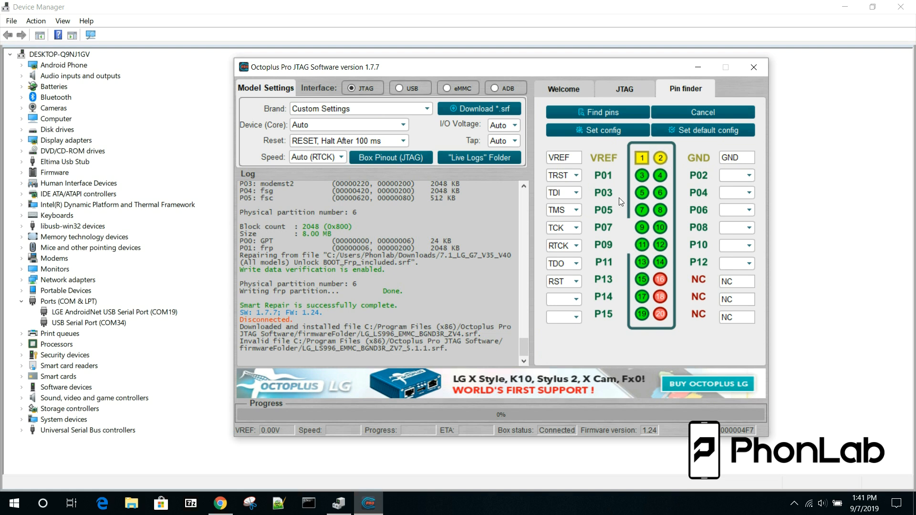
pyautogui.moveTo(607, 200)
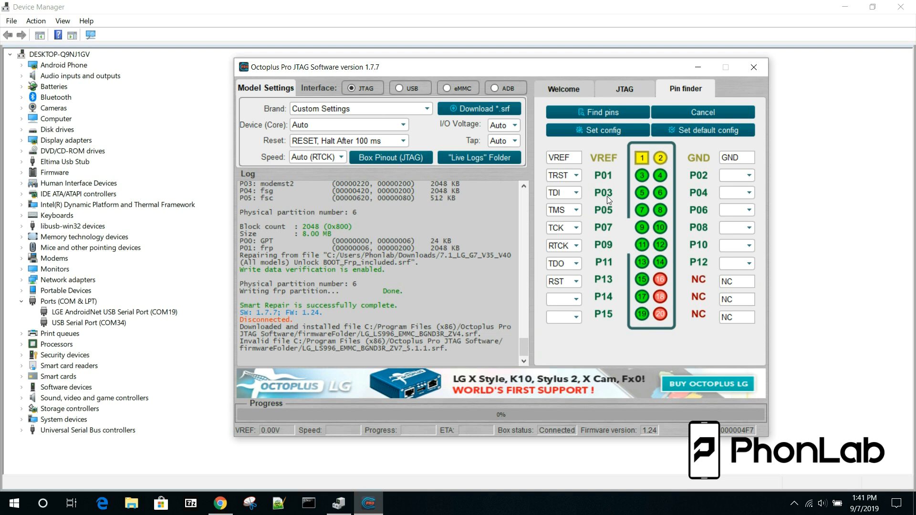
pyautogui.moveTo(534, 198)
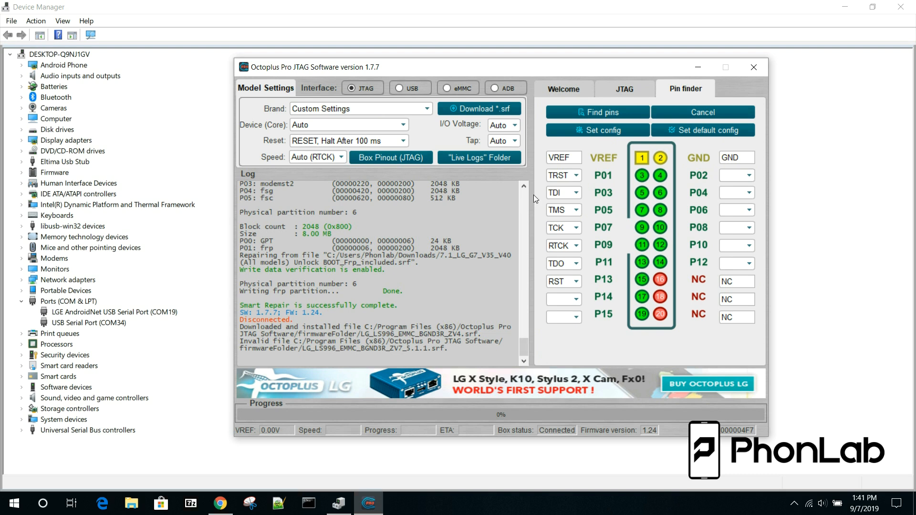